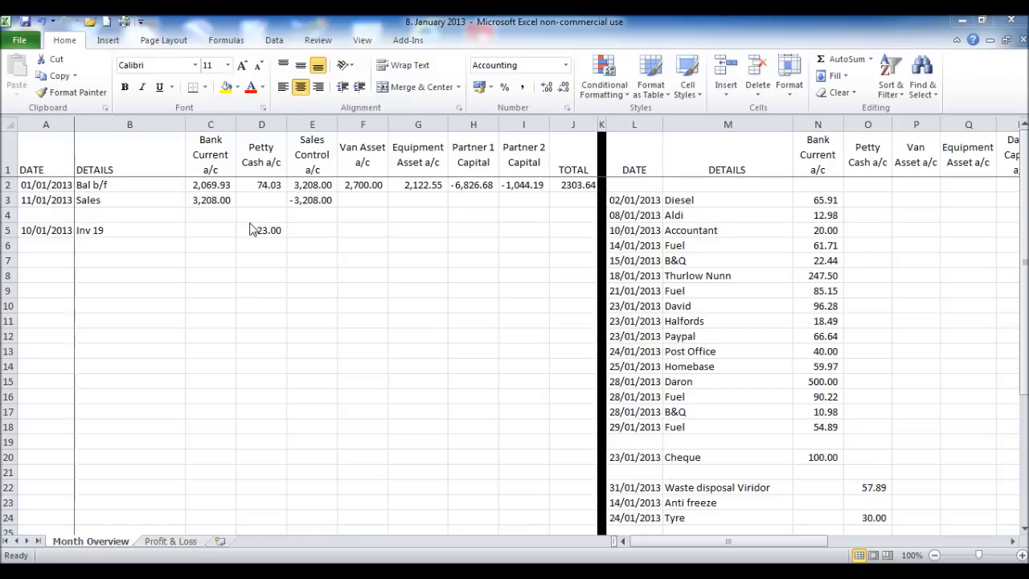
# Browse the example's Month Overview, then scroll through its Profit & Loss sheet.
pyautogui.click(210, 336)
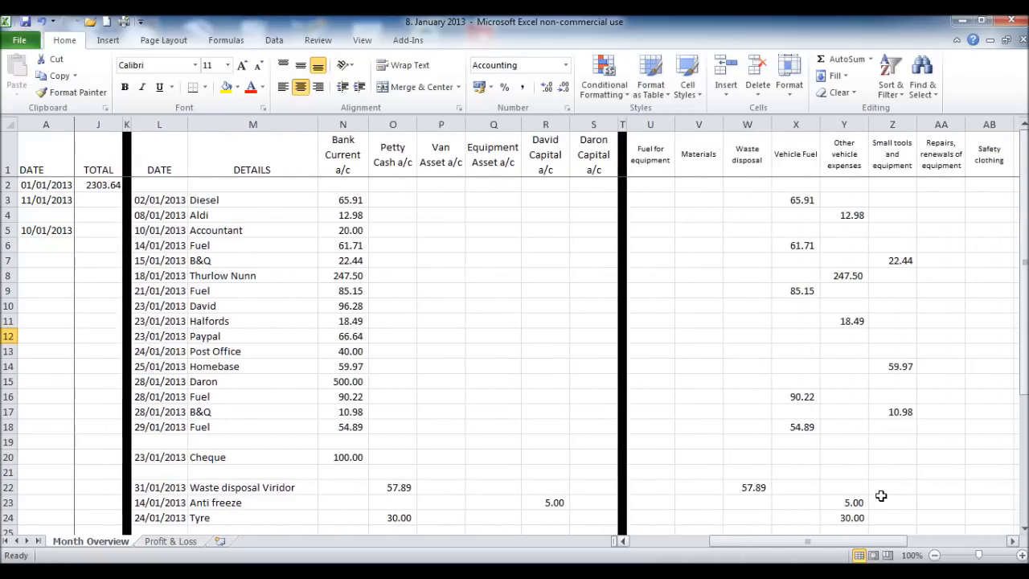
pyautogui.click(170, 540)
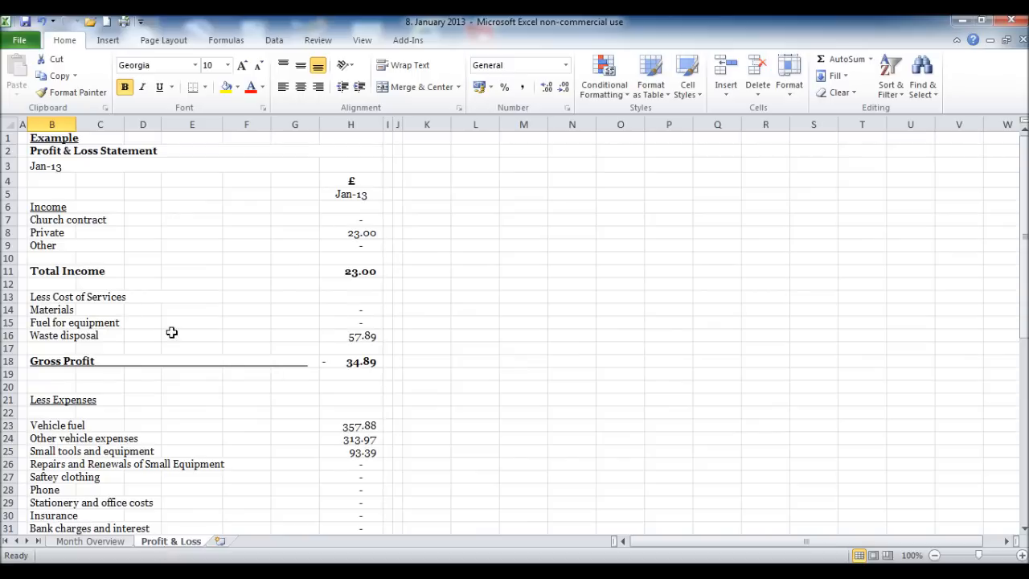
pyautogui.scroll(-3)
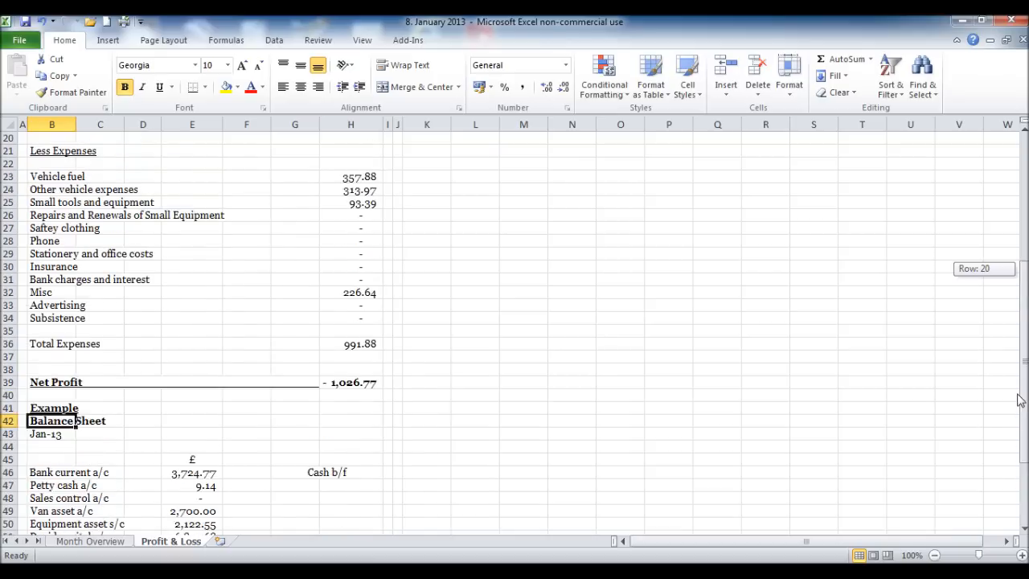
pyautogui.scroll(3)
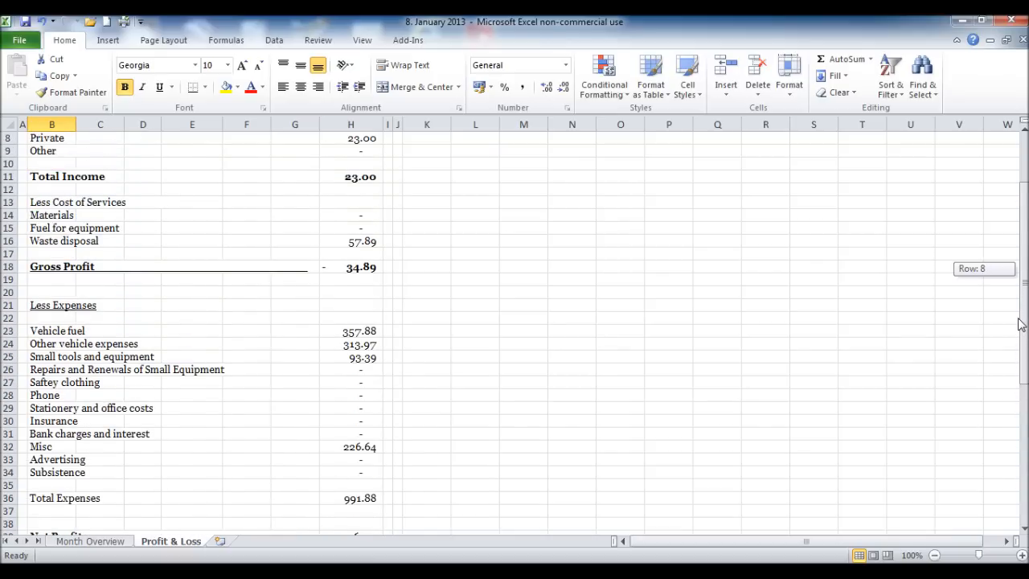
pyautogui.scroll(3)
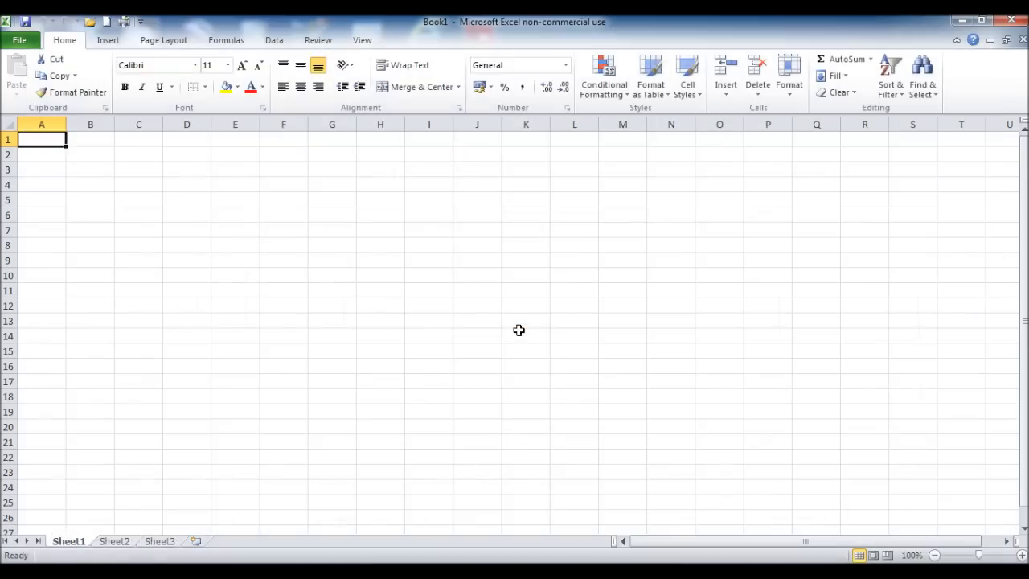
pyautogui.moveTo(145, 277)
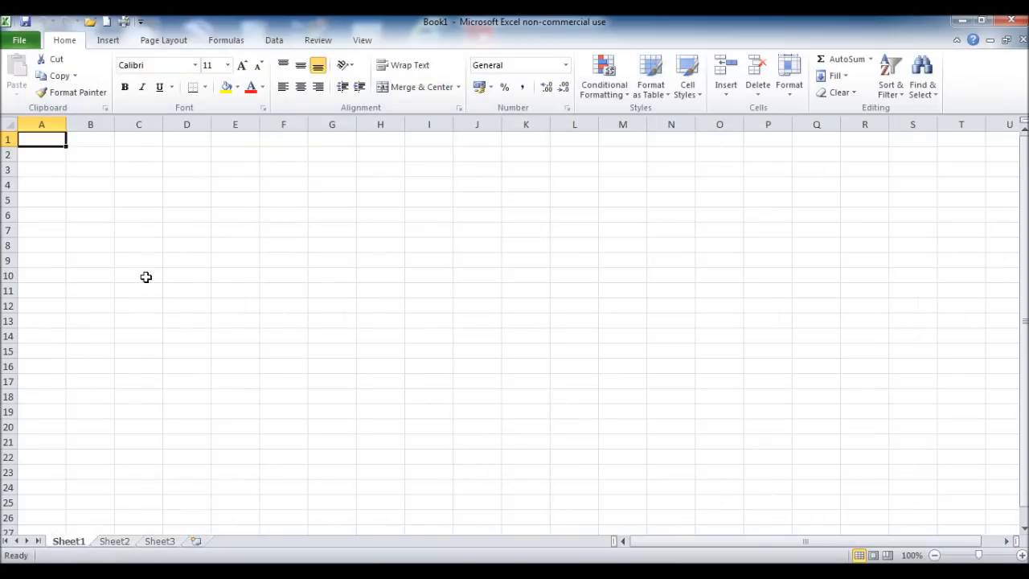
pyautogui.moveTo(11, 131)
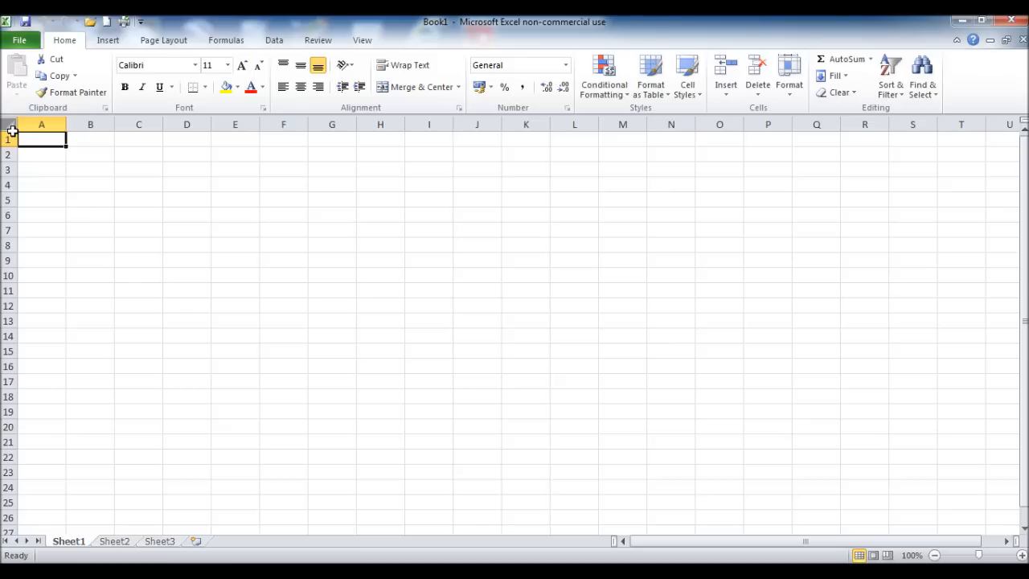
# Fill the blank sheet with merged double-width cells copied from A1:B1, then select row 2.
pyautogui.click(90, 139)
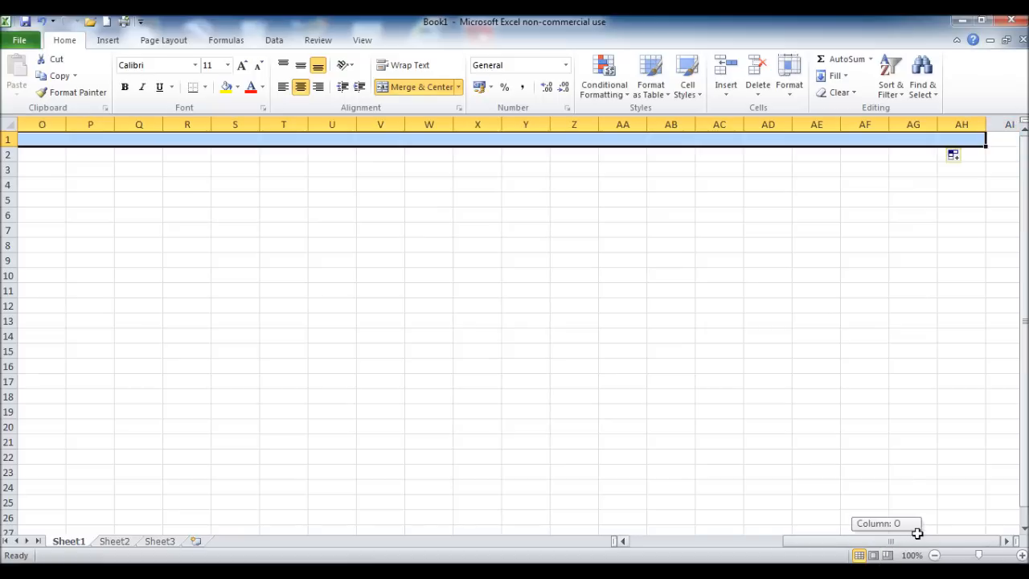
pyautogui.moveTo(986, 147)
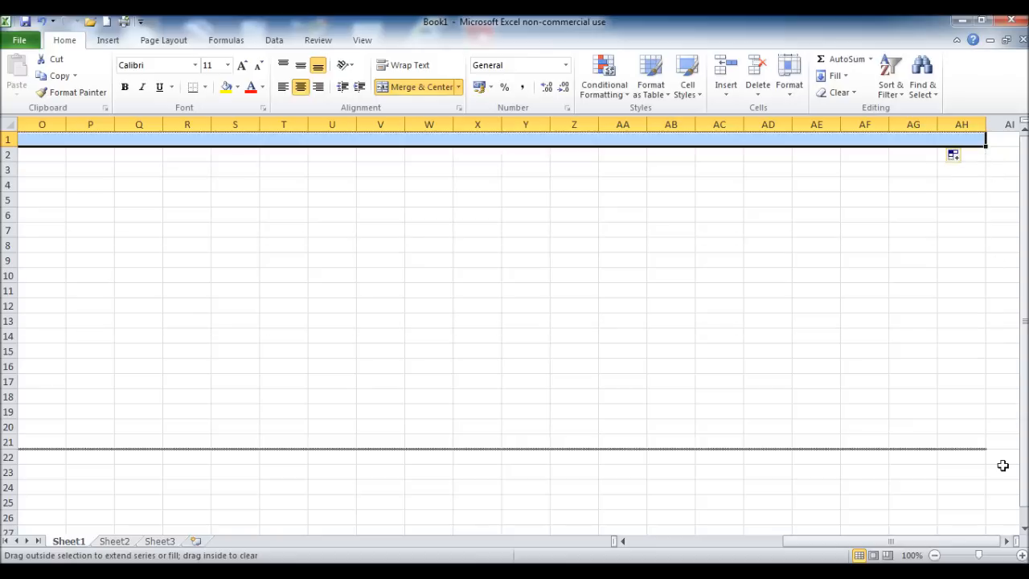
pyautogui.scroll(-3)
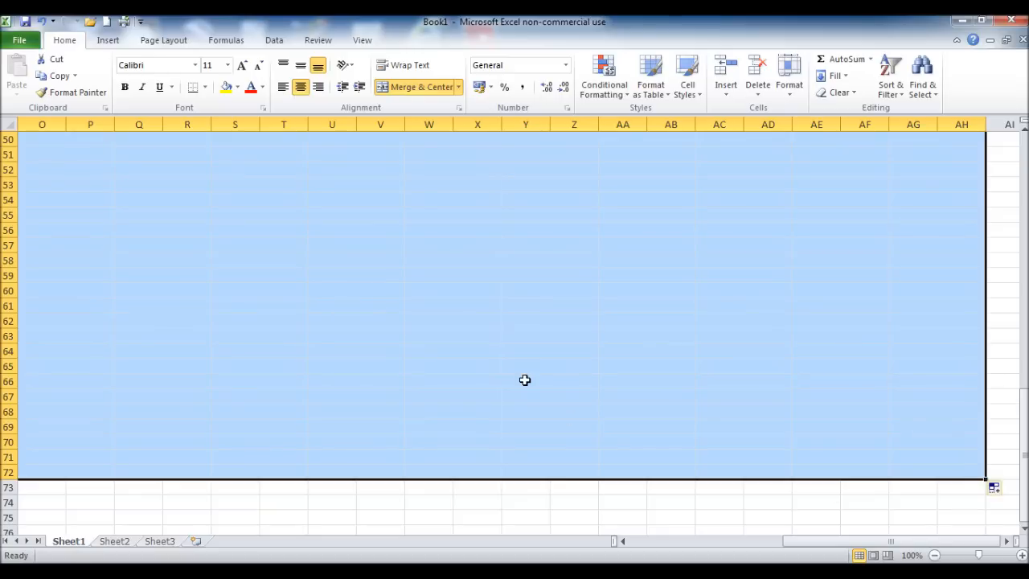
pyautogui.moveTo(808, 543)
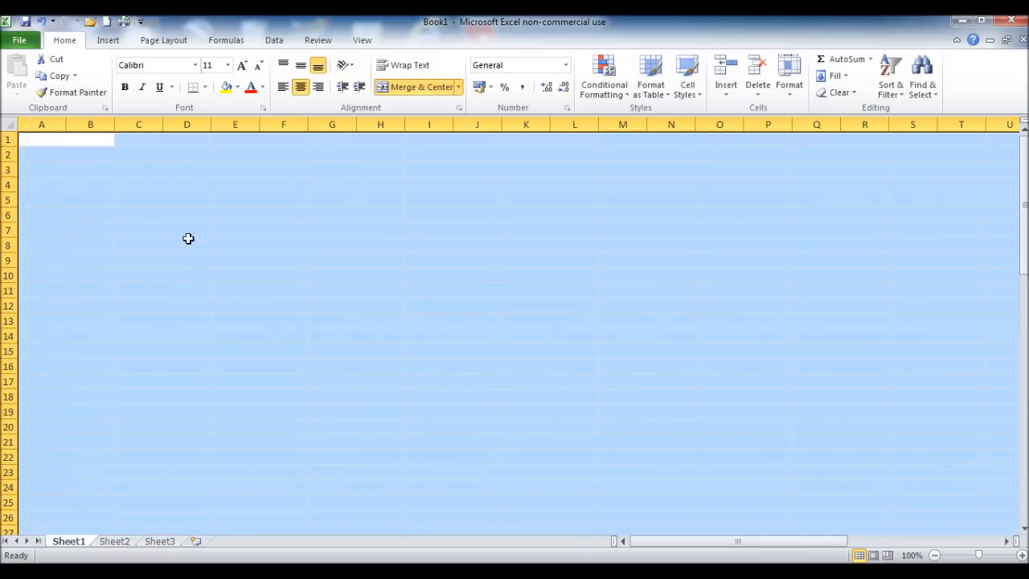
pyautogui.click(162, 184)
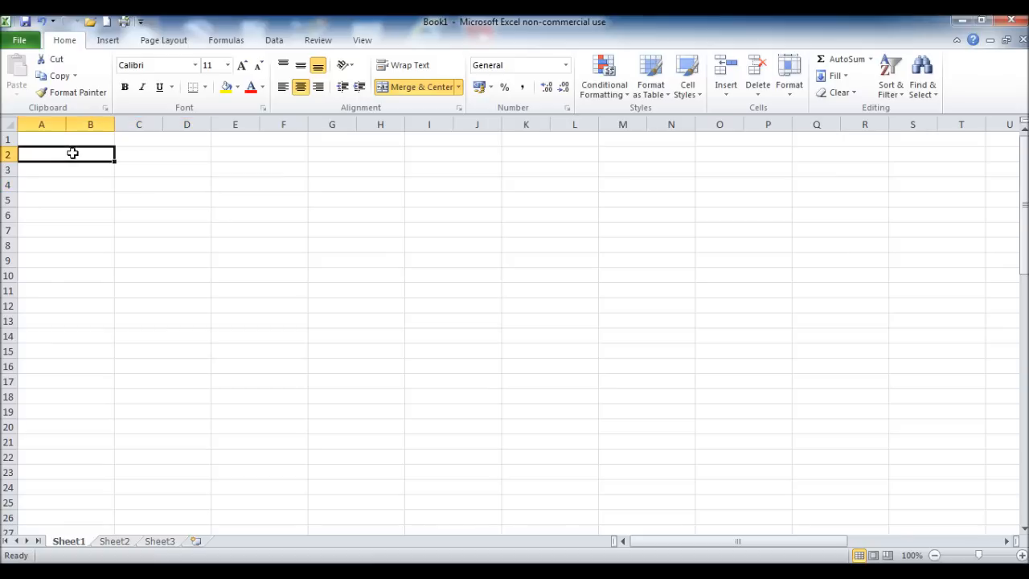
pyautogui.moveTo(73, 153); pyautogui.dragTo(430, 167)
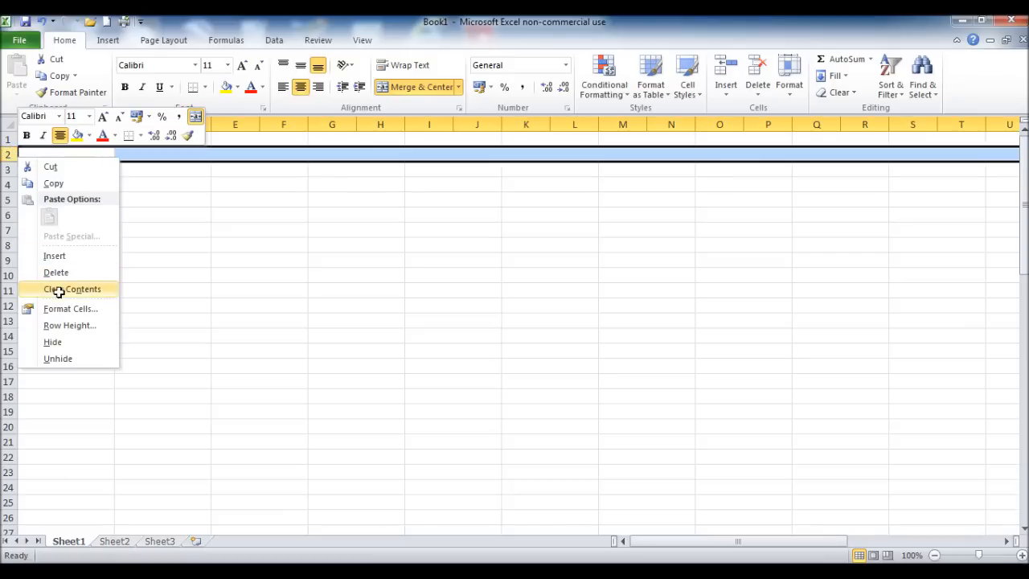
# Apply a thick bottom border to the selected row 2 via Format Cells.
pyautogui.click(72, 288)
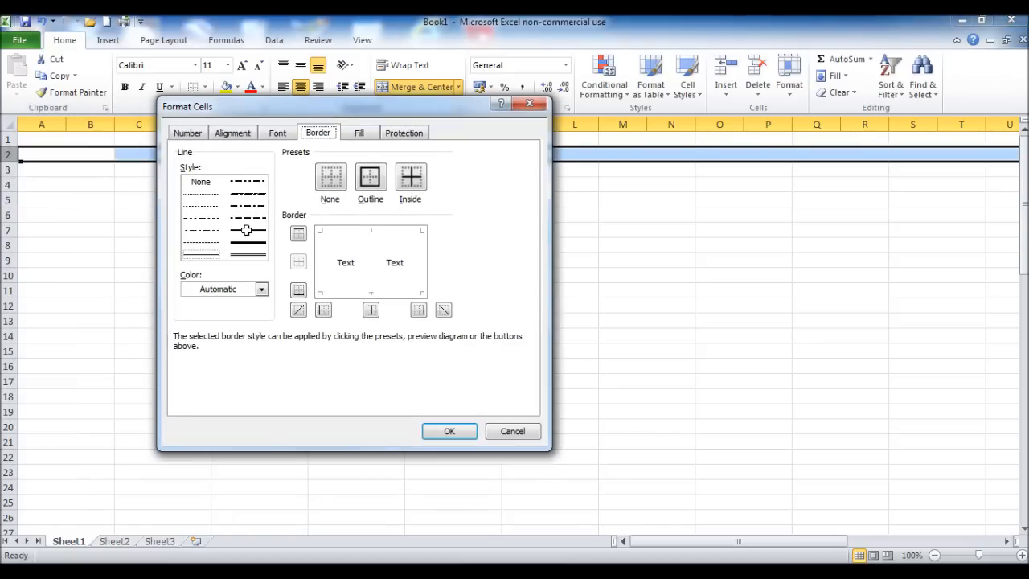
pyautogui.click(298, 290)
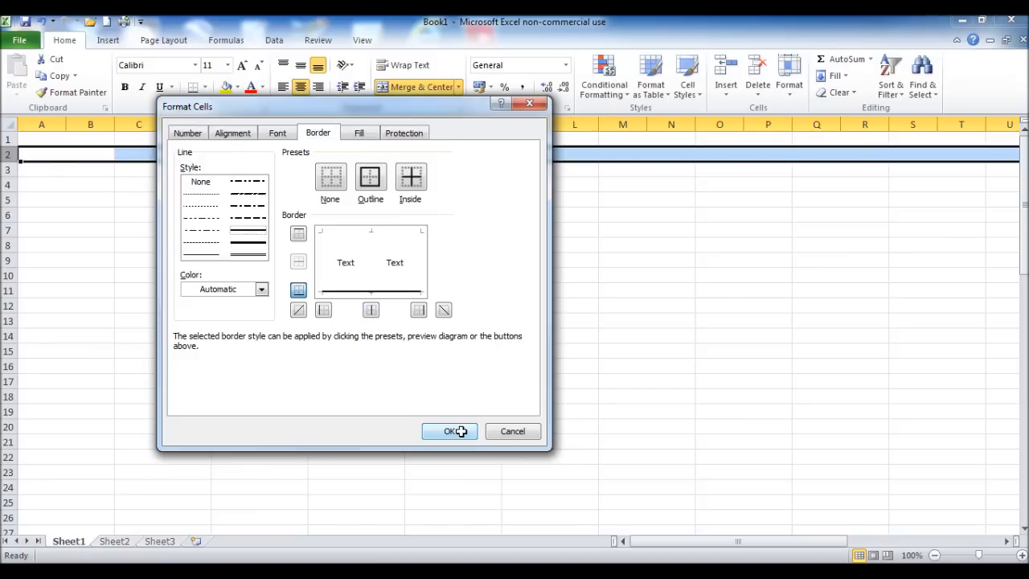
pyautogui.click(450, 431)
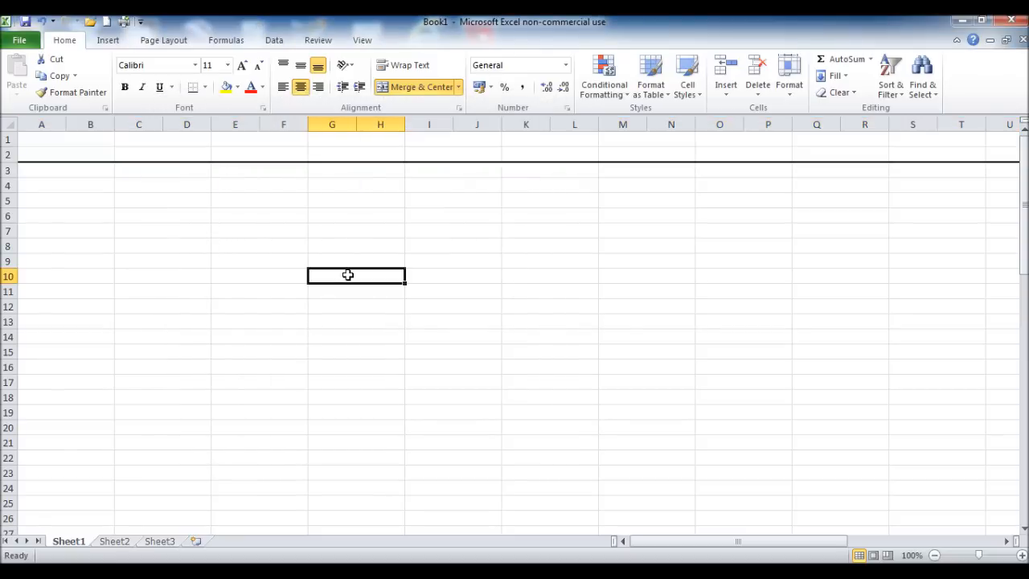
pyautogui.moveTo(307, 305)
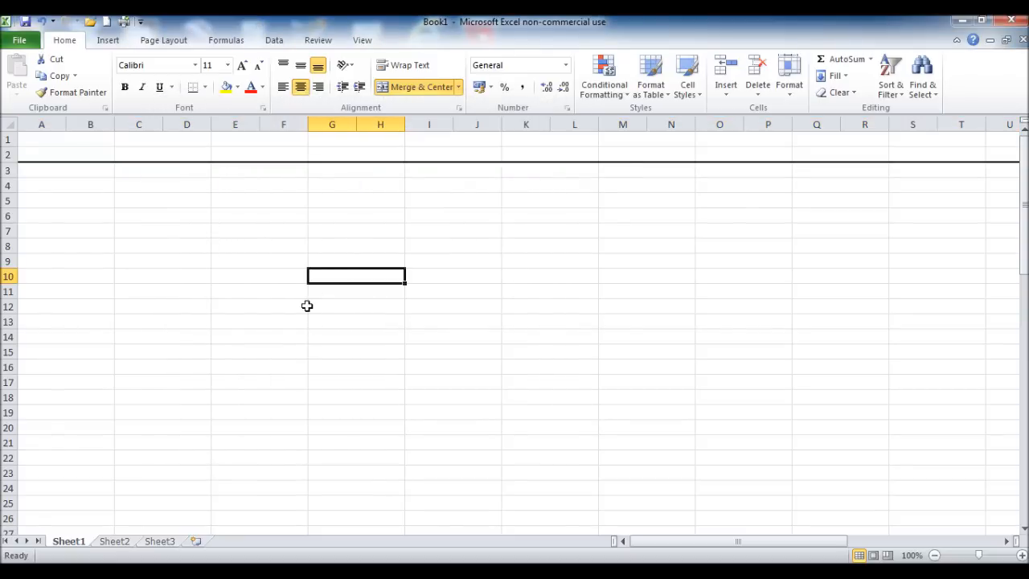
pyautogui.moveTo(140, 157)
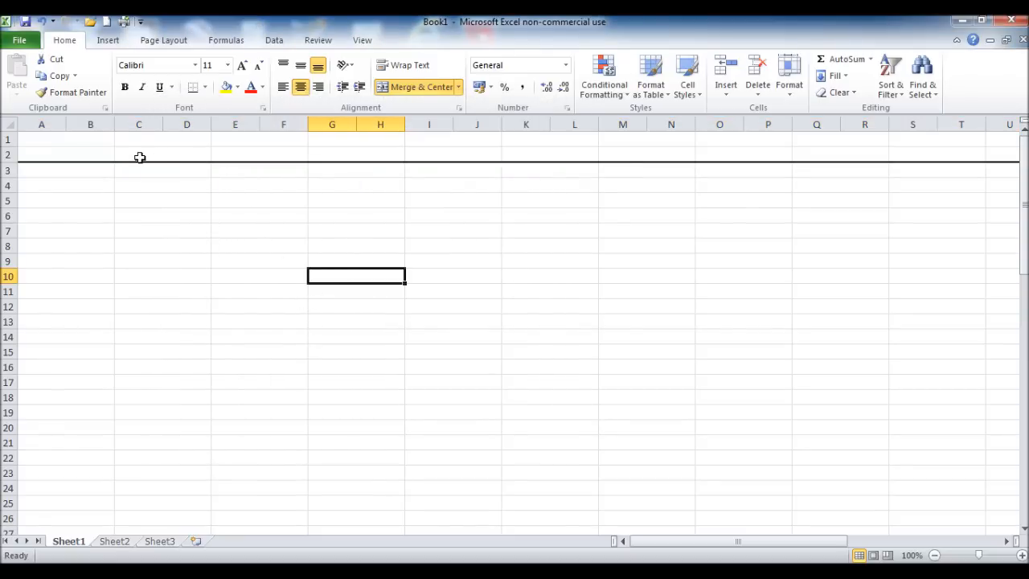
# Enter row 2 headings Date, Description and Bank Current a/c.
pyautogui.click(65, 155)
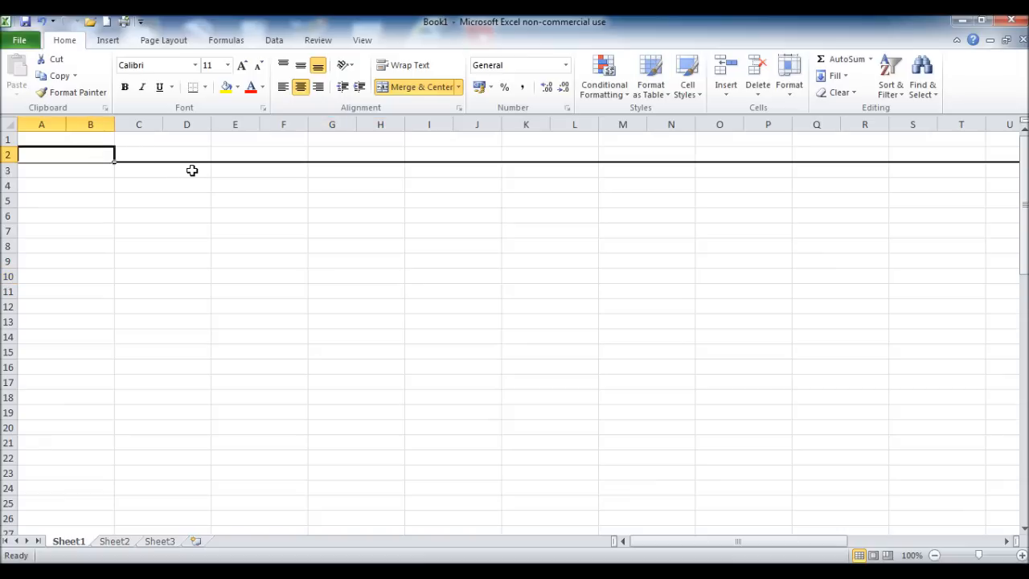
pyautogui.write('Date')
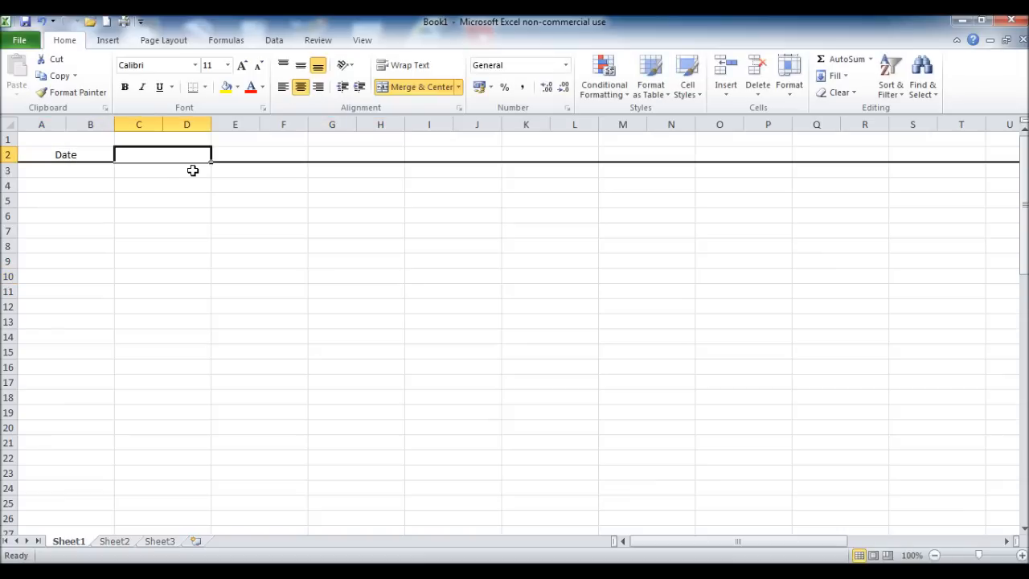
pyautogui.write('Description')
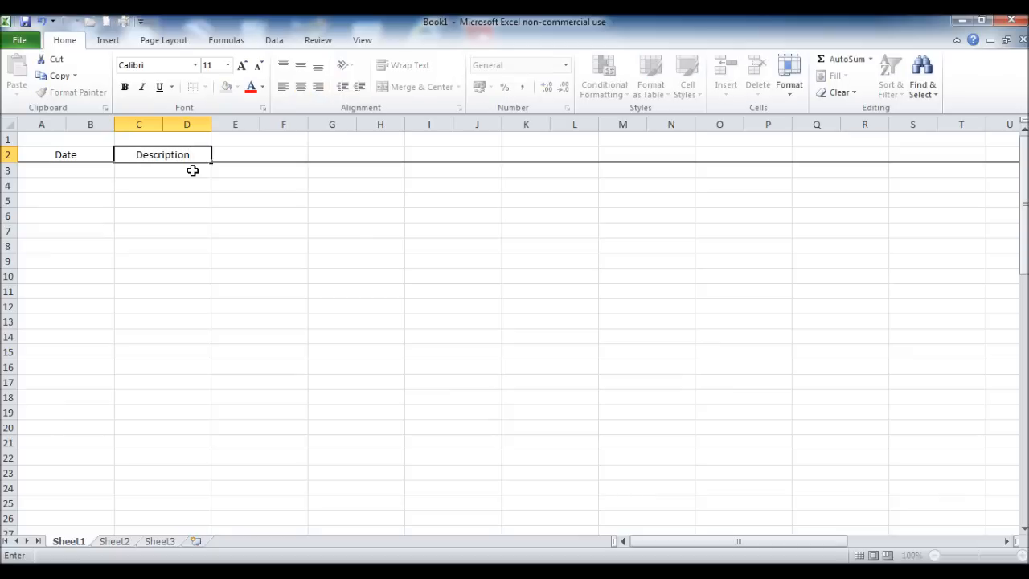
pyautogui.doubleClick(161, 154)
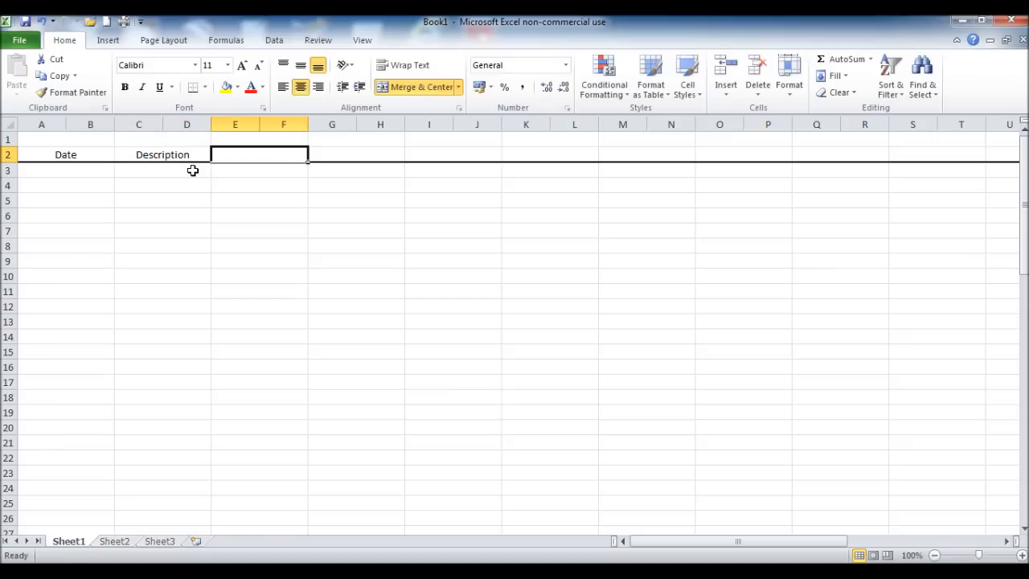
pyautogui.write('Bank C')
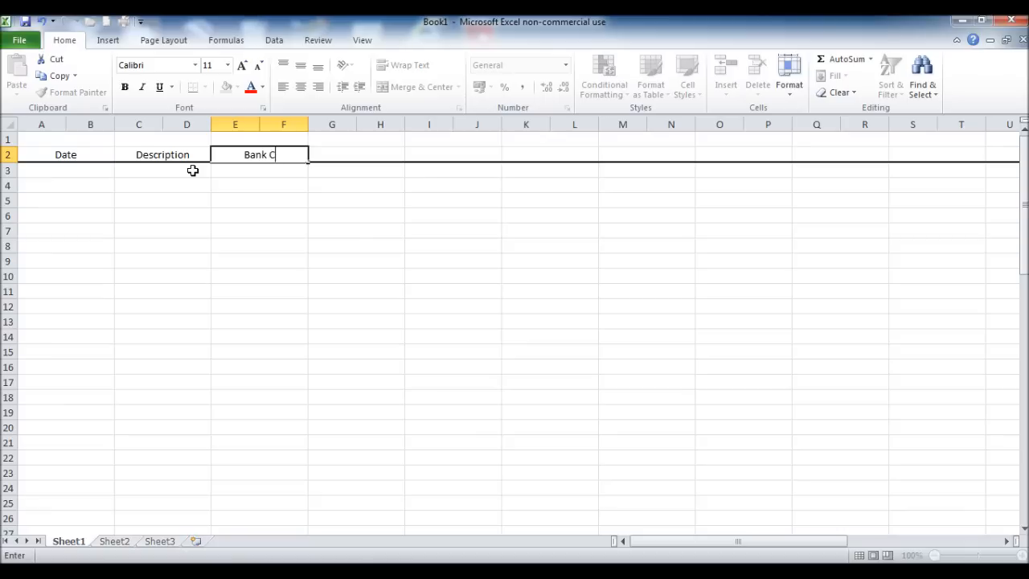
pyautogui.write('urrent a/c')
pyautogui.click(356, 154)
pyautogui.write('S')
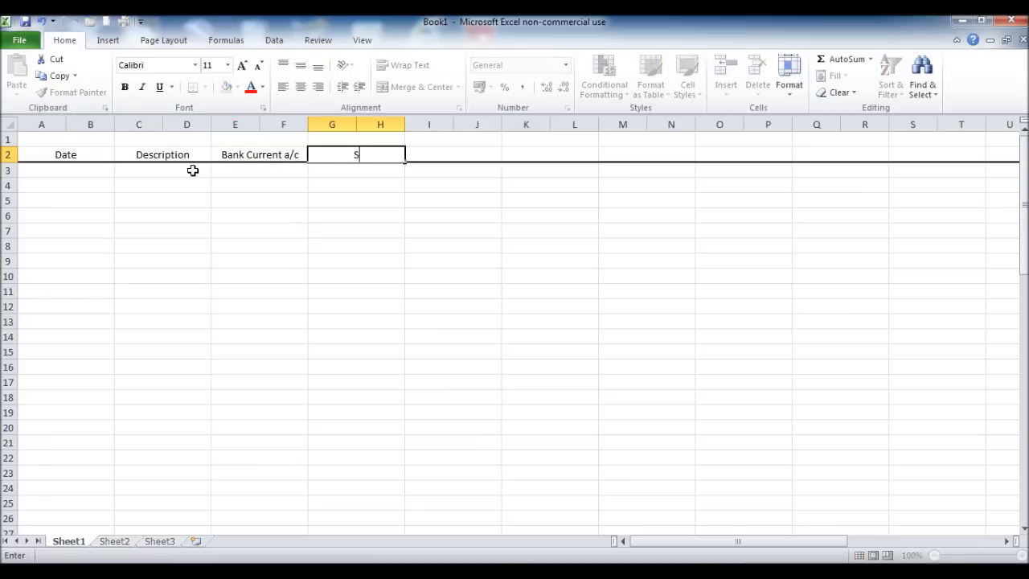
# Add headings Savings a/c, Petty Cash a/c, Natwest Loan a/c and Capital a/c.
pyautogui.write('avings a/c')
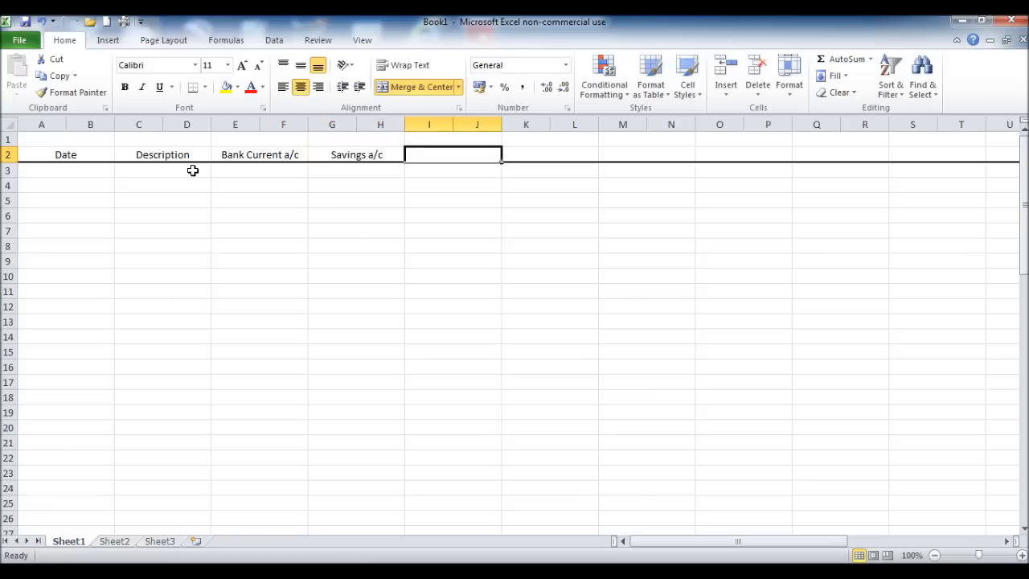
pyautogui.write('Petty V')
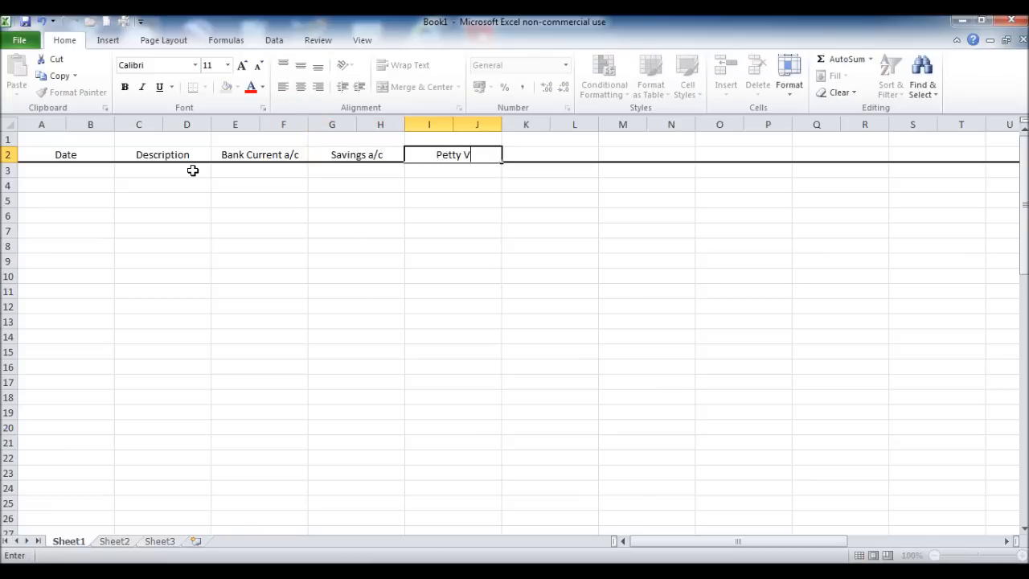
pyautogui.write('ash a/c')
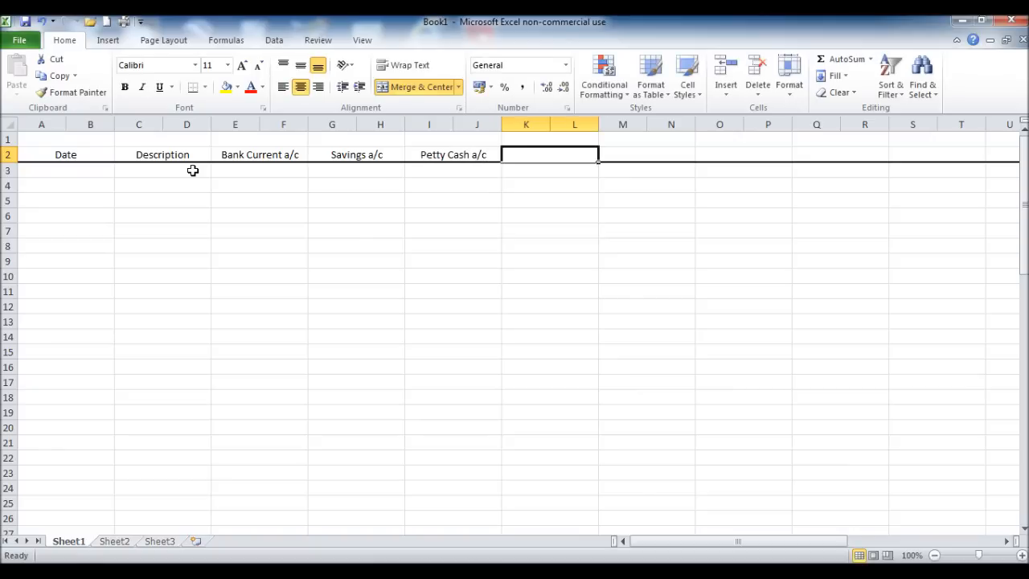
pyautogui.write('Lo')
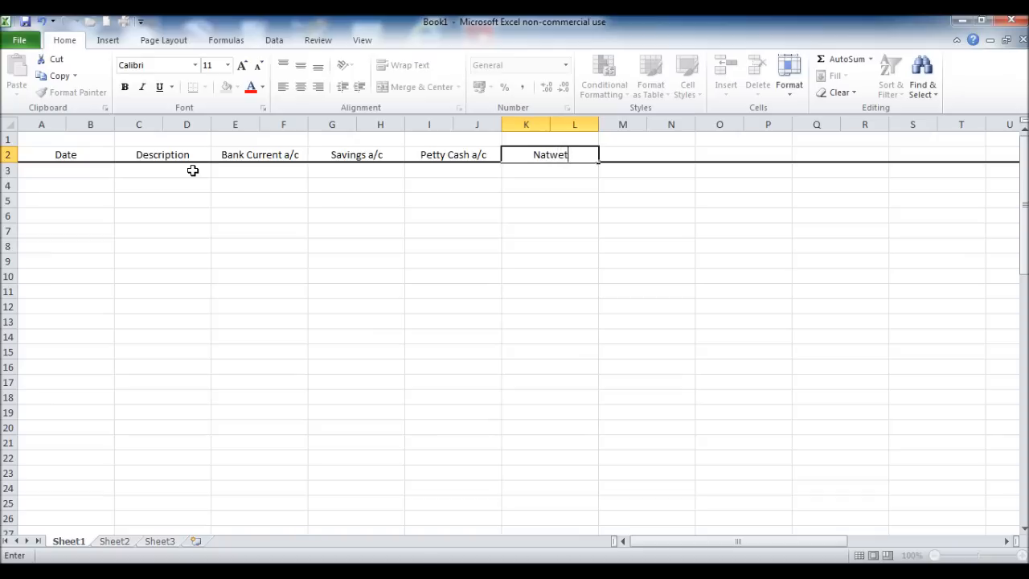
pyautogui.write('Natwest Loan a/c')
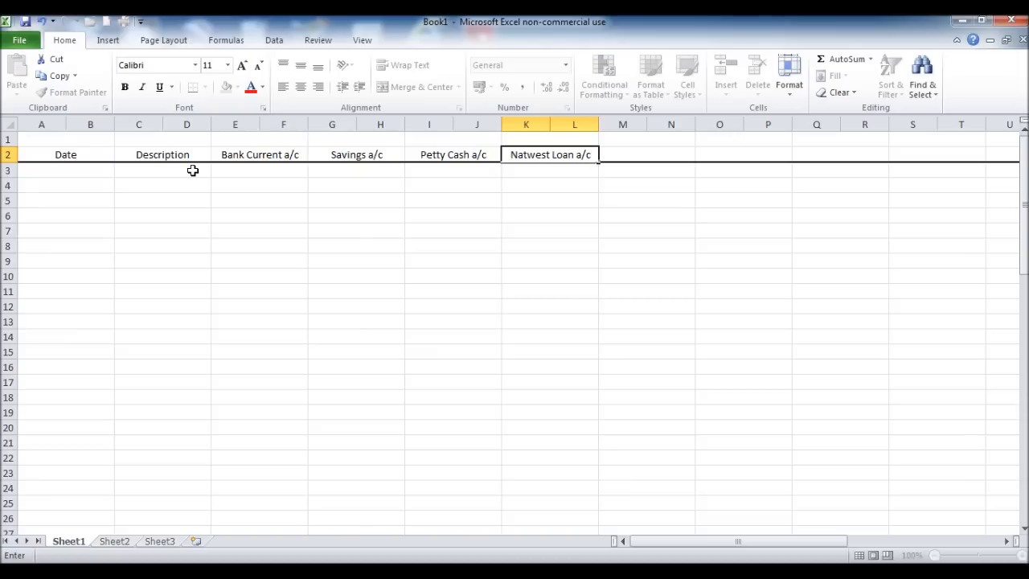
pyautogui.write('Capital a')
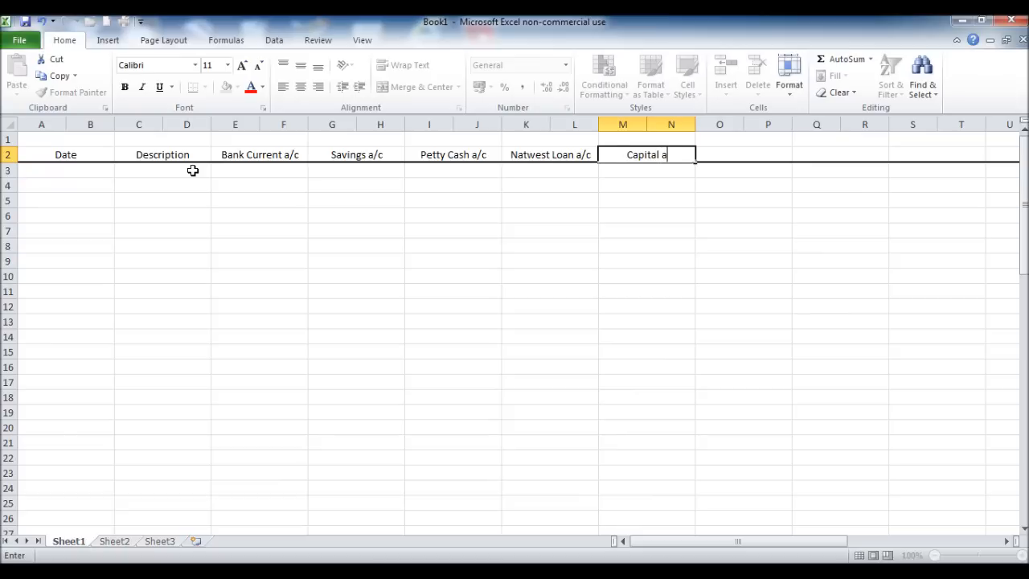
pyautogui.write('/c')
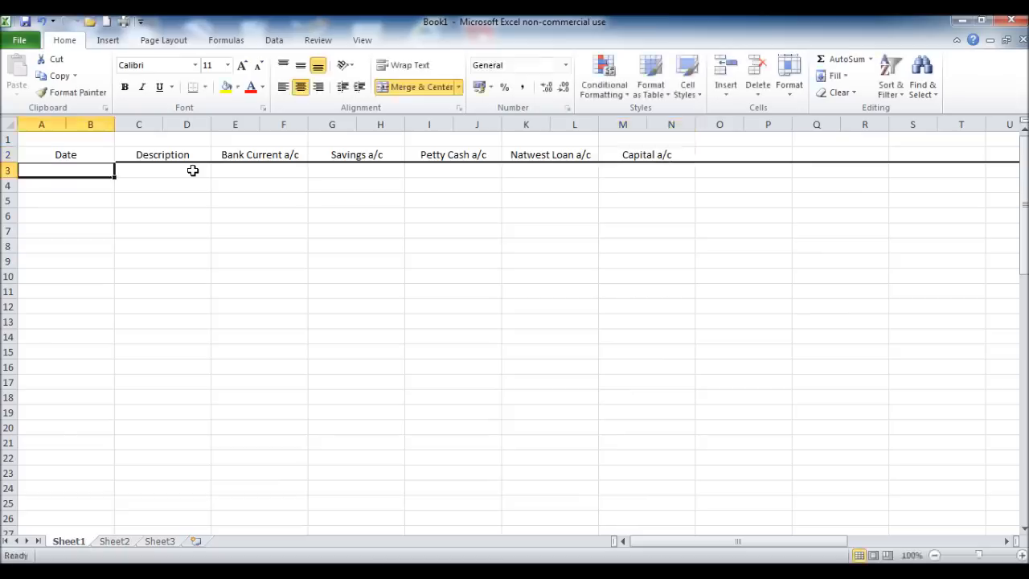
pyautogui.moveTo(631, 246)
pyautogui.write('Total')
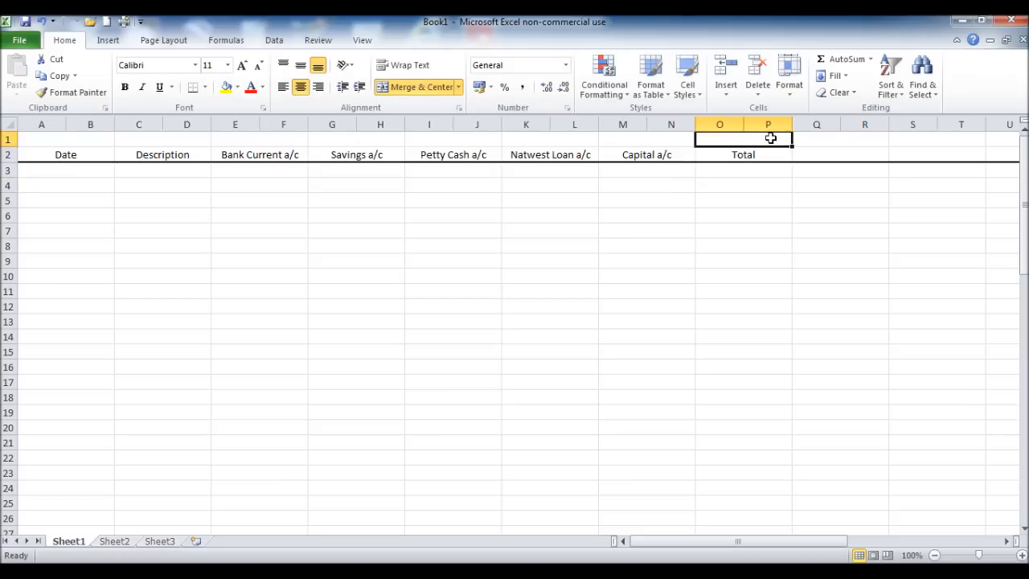
# Give the Total column cells O2:P76 a thick right border.
pyautogui.moveTo(742, 138); pyautogui.dragTo(743, 507)
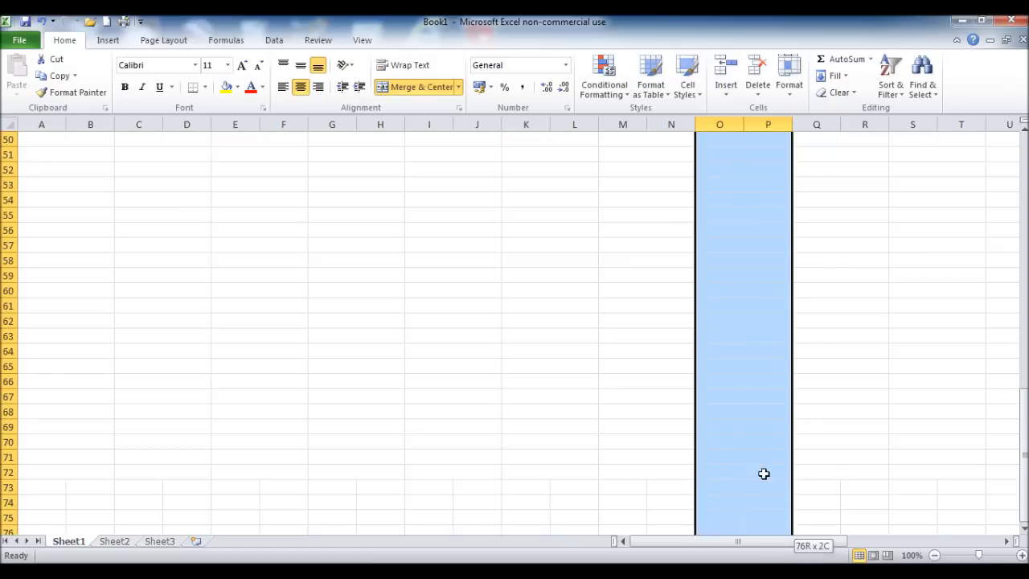
pyautogui.rightClick(743, 342)
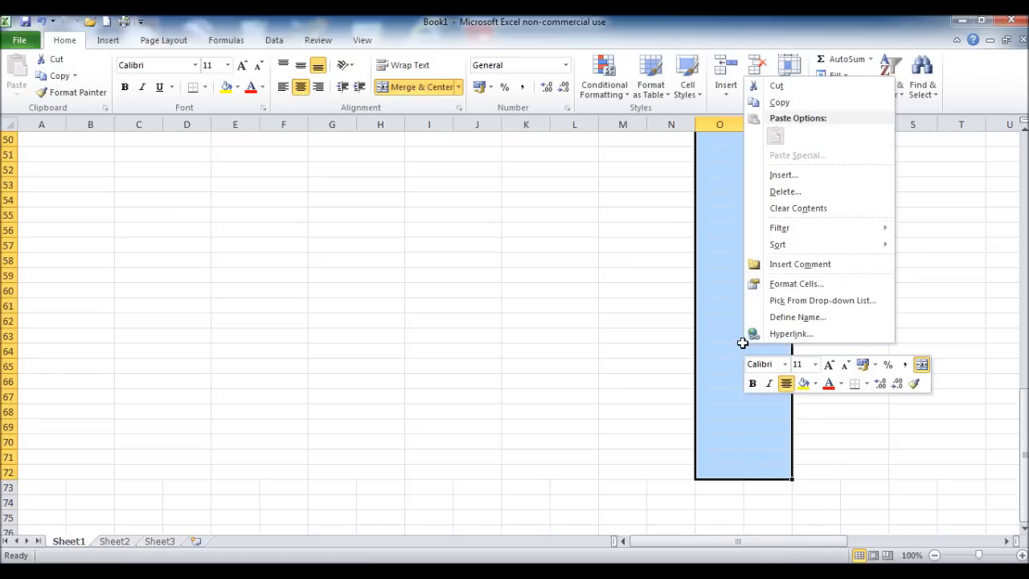
pyautogui.click(796, 283)
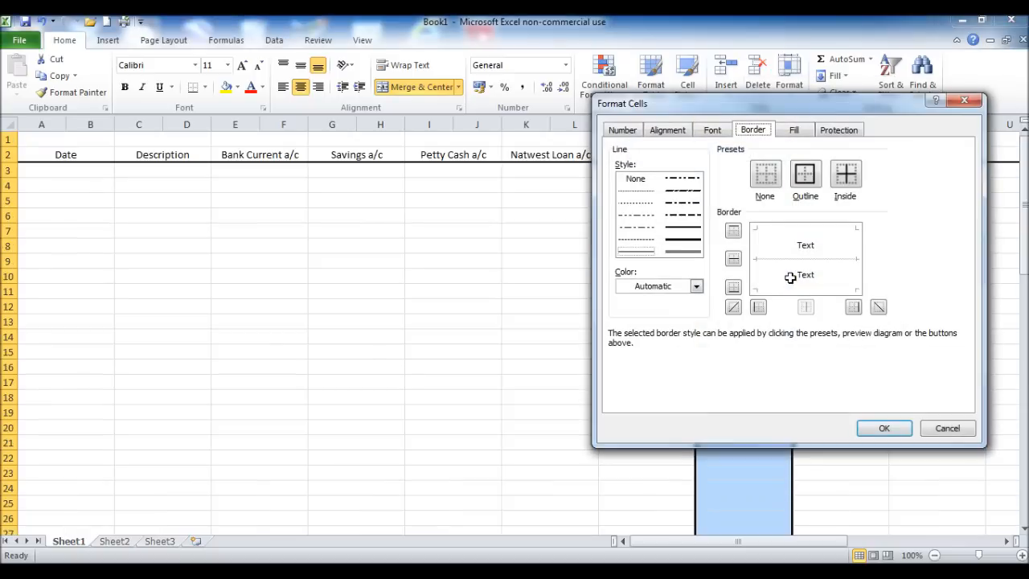
pyautogui.click(854, 306)
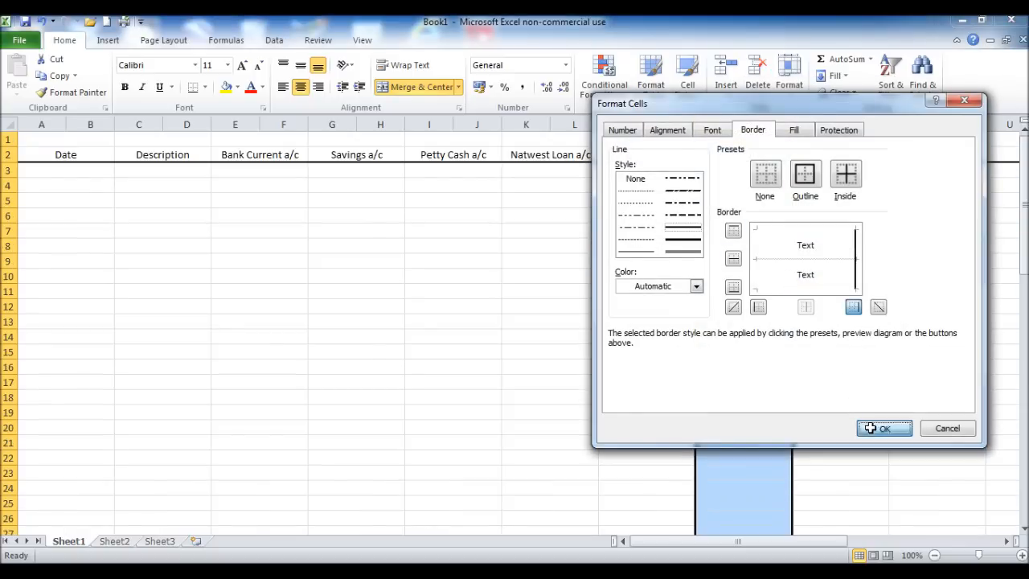
pyautogui.click(884, 428)
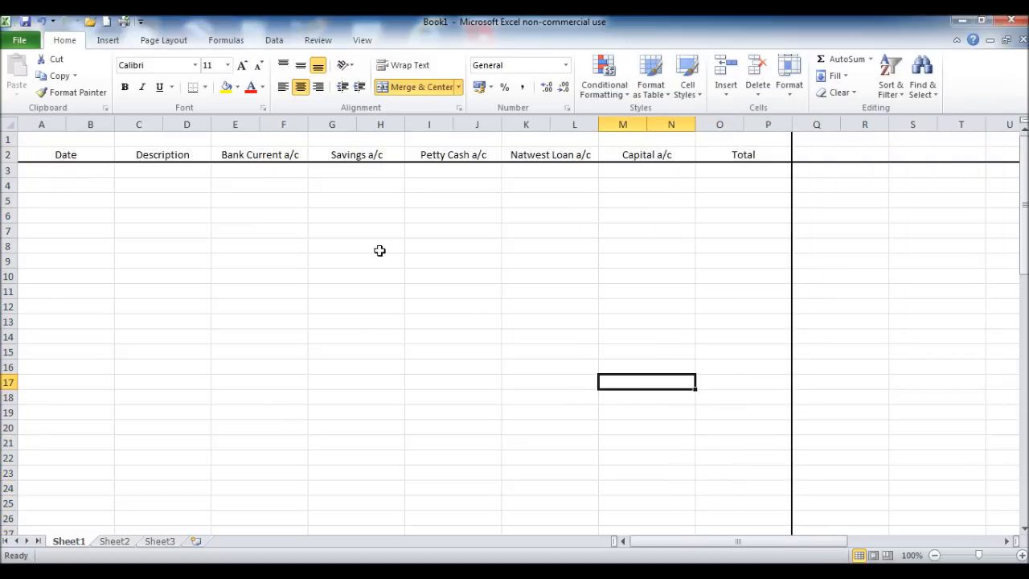
pyautogui.moveTo(86, 139)
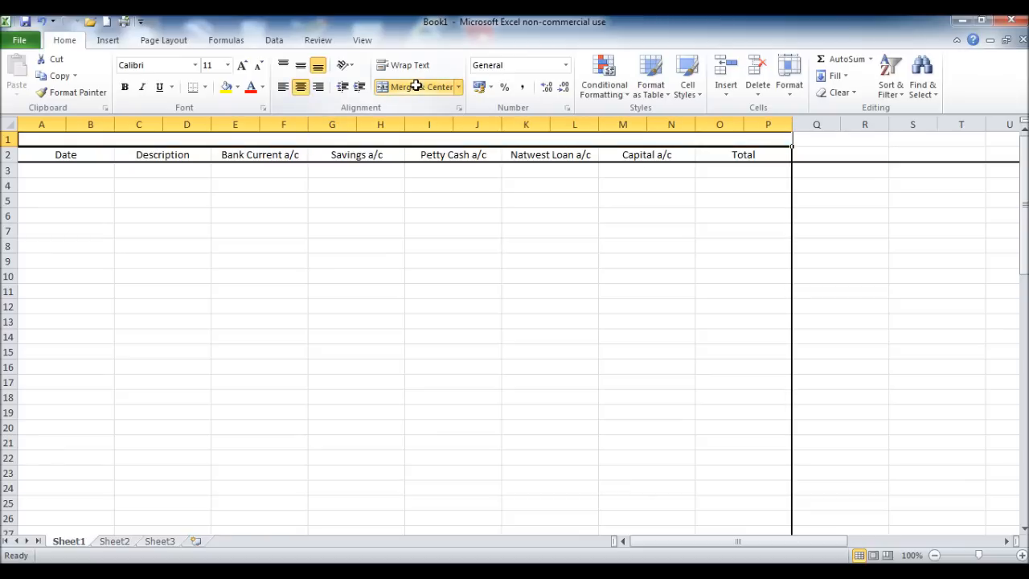
# Type 'Income, Assets & Liabilities' into the merged A1:P1 title cell.
pyautogui.write('Incine')
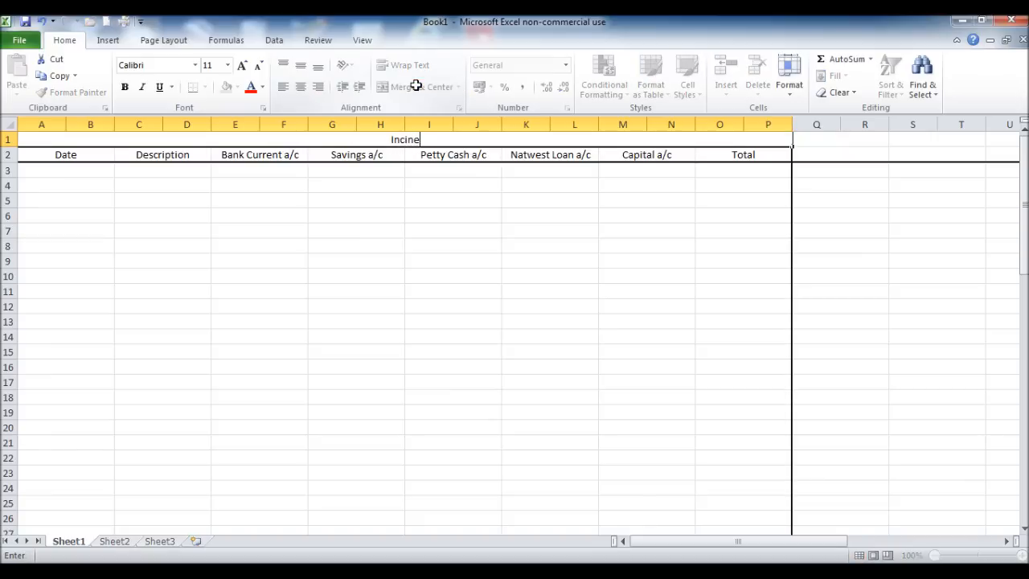
pyautogui.write('Incom')
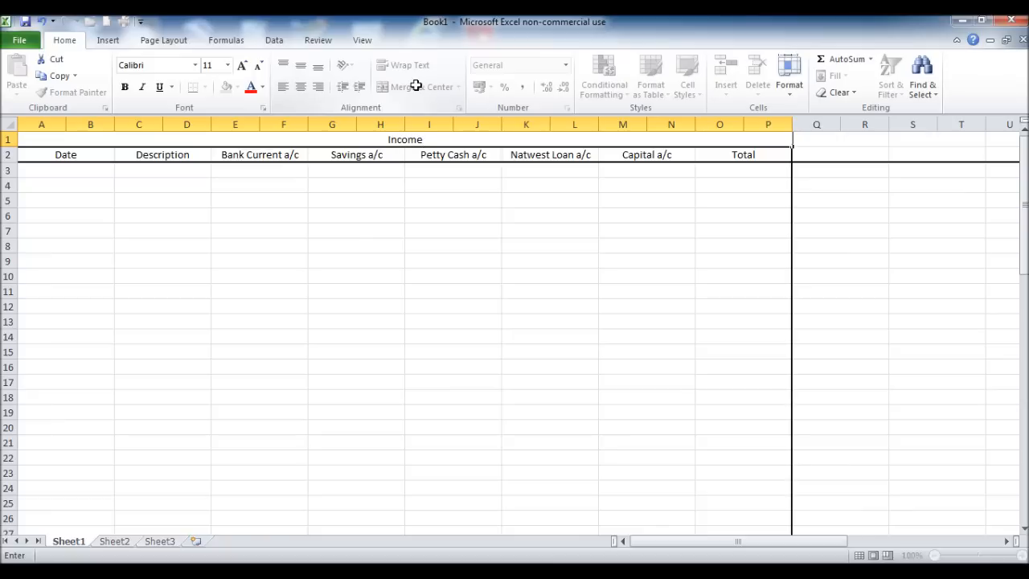
pyautogui.write(', As')
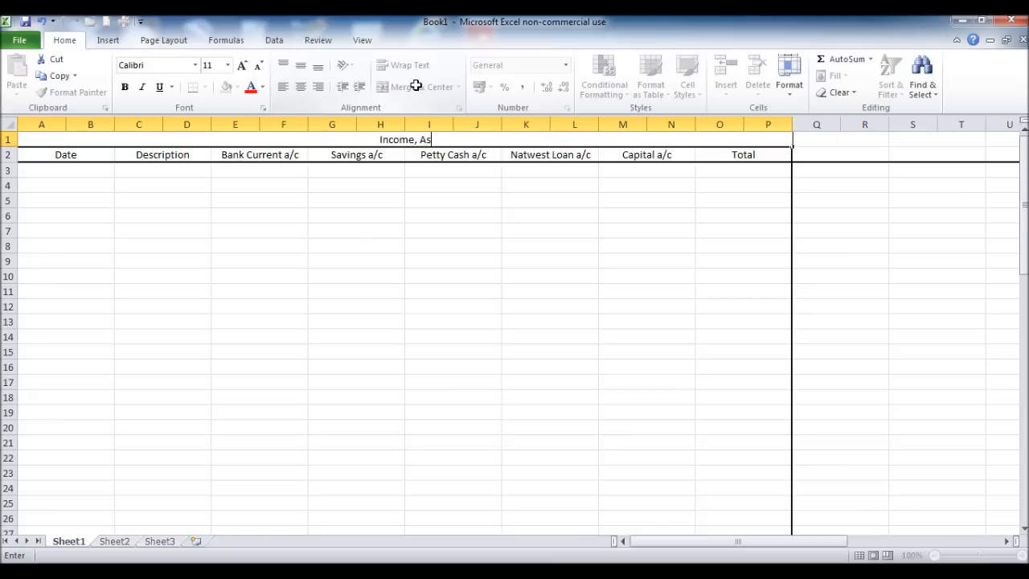
pyautogui.write('sets & Lia')
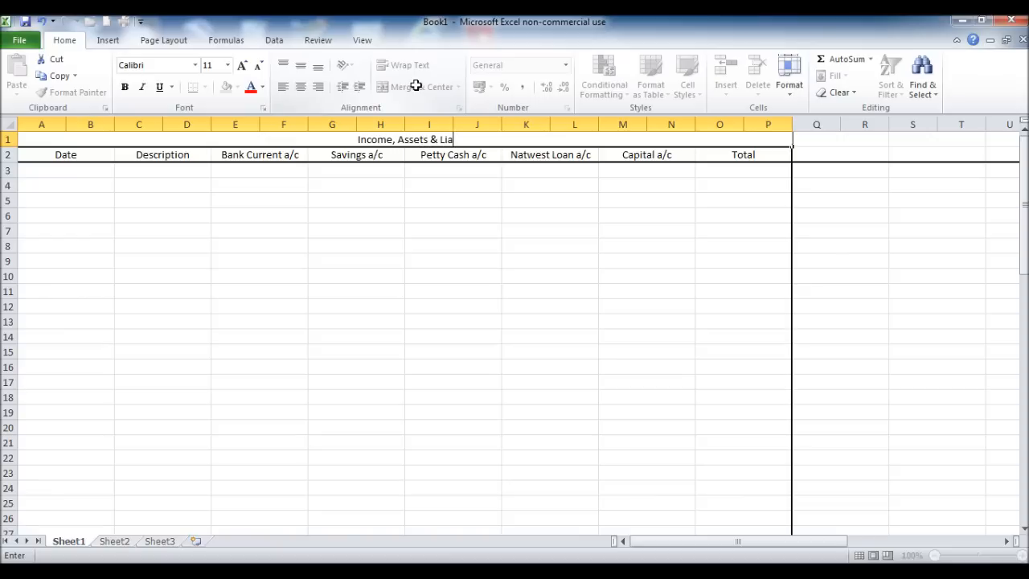
pyautogui.write('bilities')
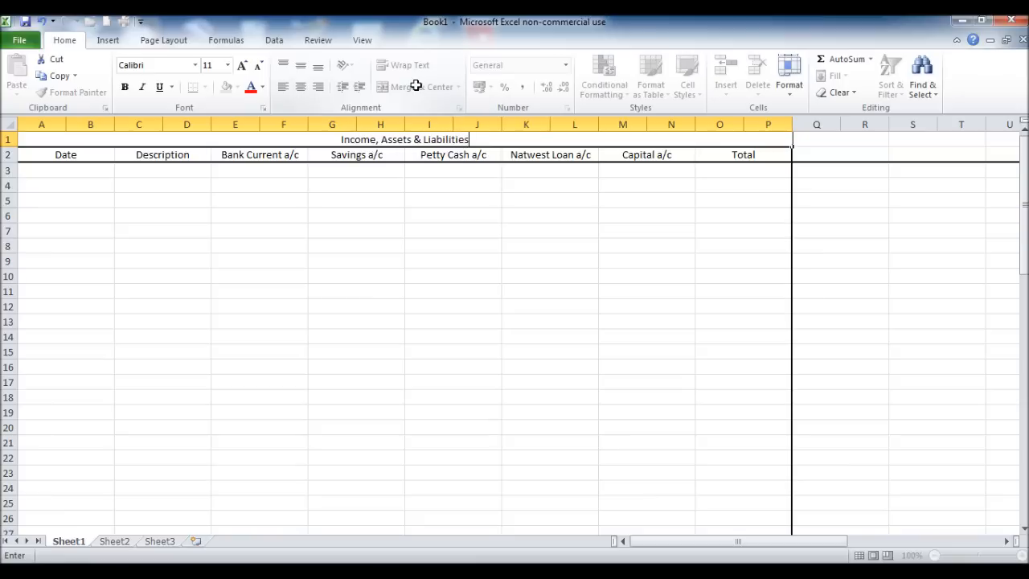
pyautogui.click(412, 86)
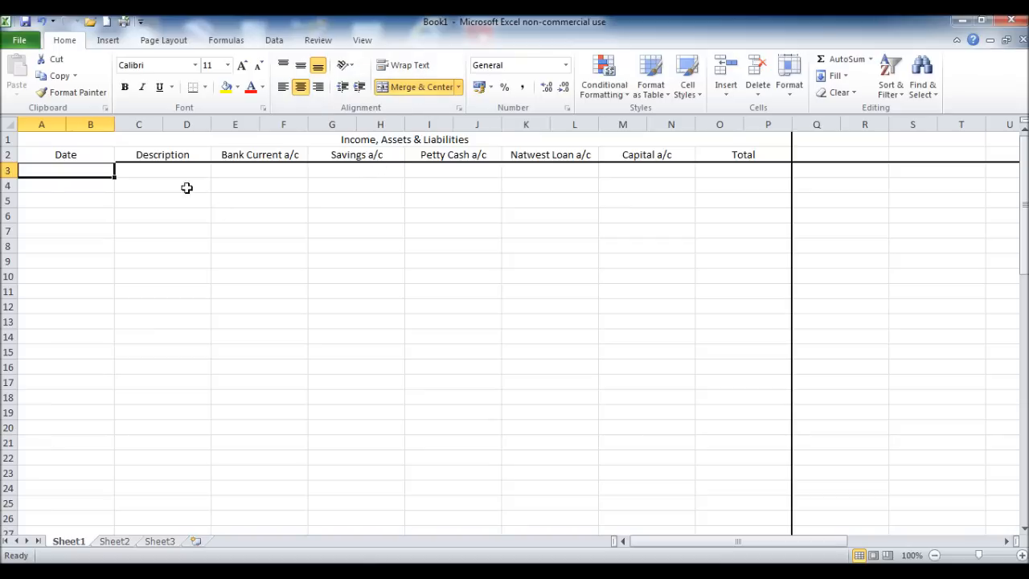
# Enter date 01/01/2013 in A3 and 'Opening Balance' in C3.
pyautogui.write('01/01/2013')
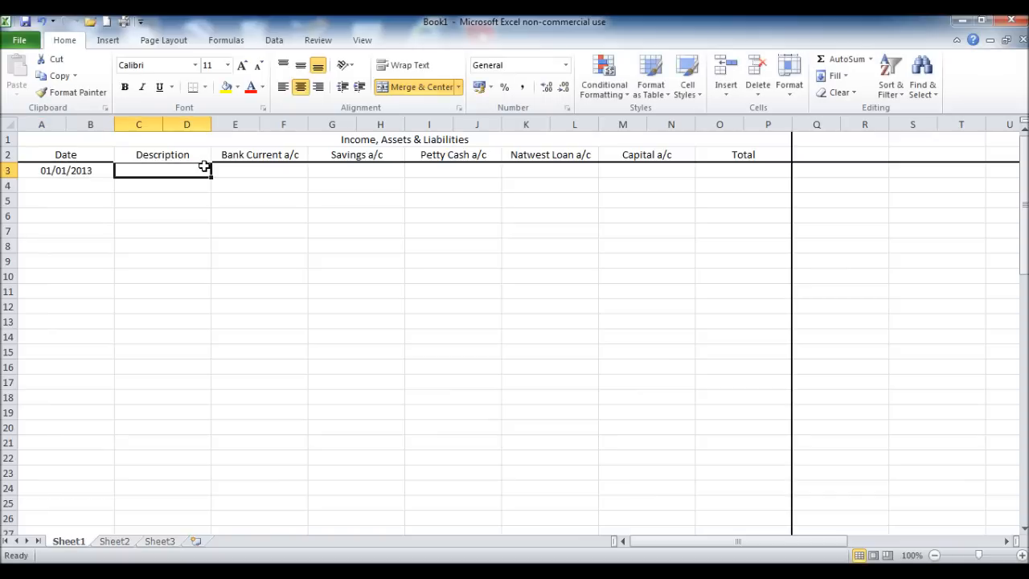
pyautogui.write('Opening B')
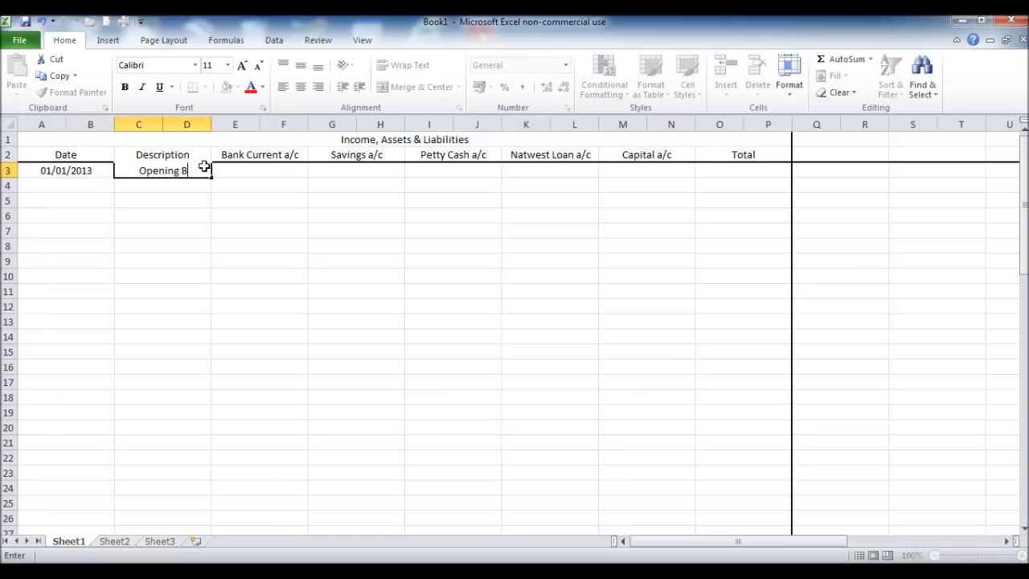
pyautogui.write('alances')
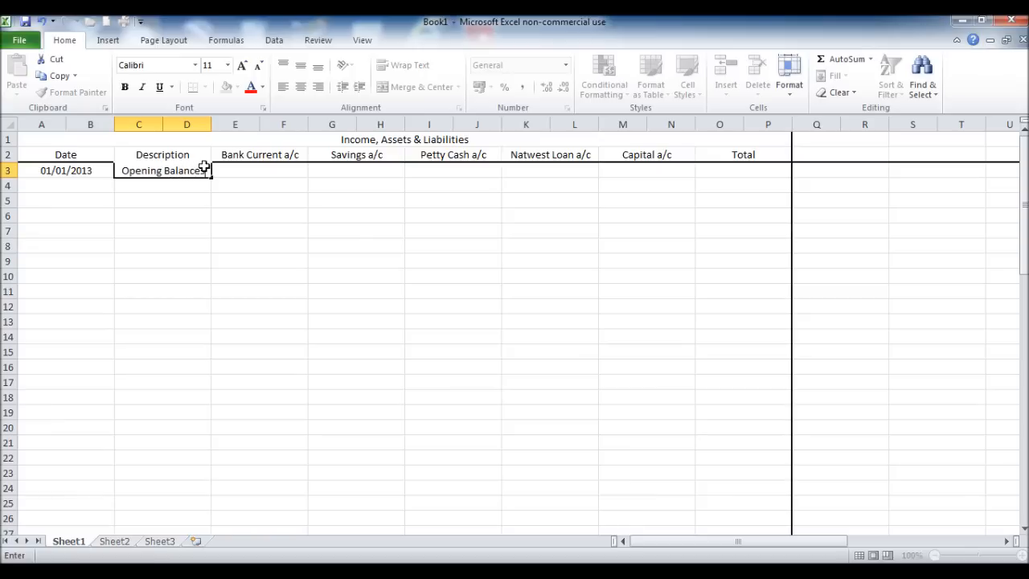
pyautogui.click(260, 169)
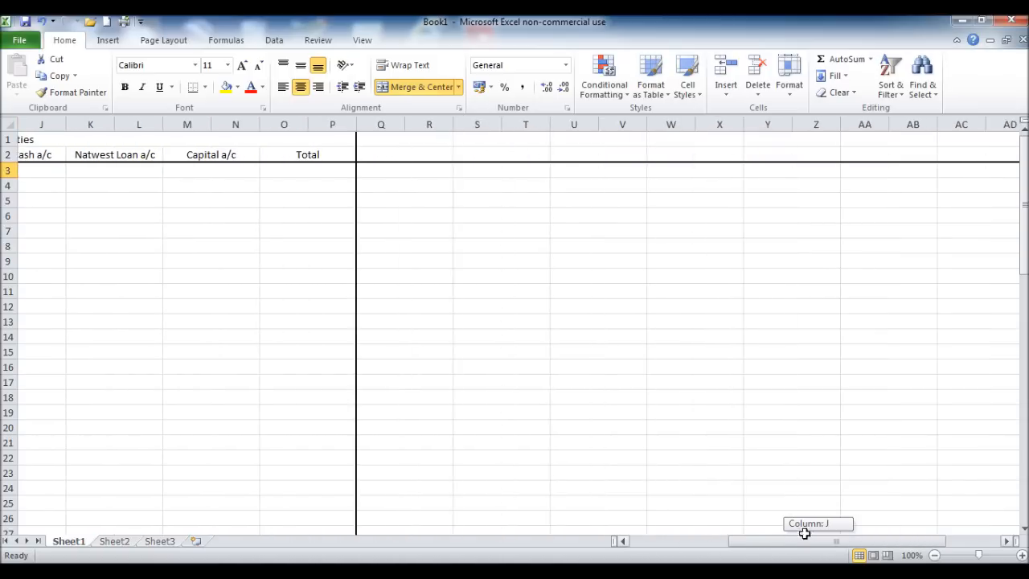
# Type headings Date, Description, Bank a/c and Petty cash a/c across row 2 from Q2.
pyautogui.click(404, 154)
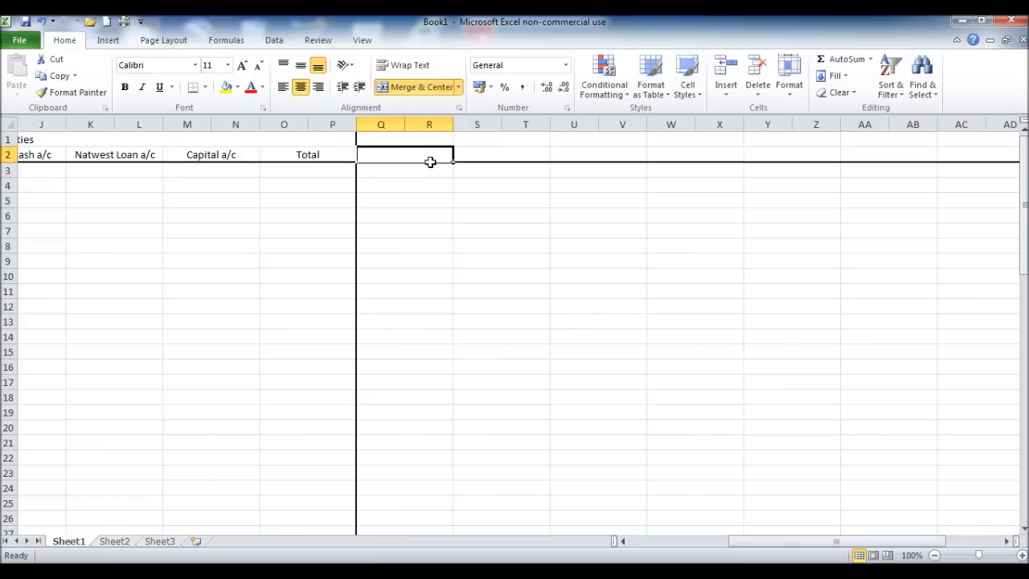
pyautogui.write('Date')
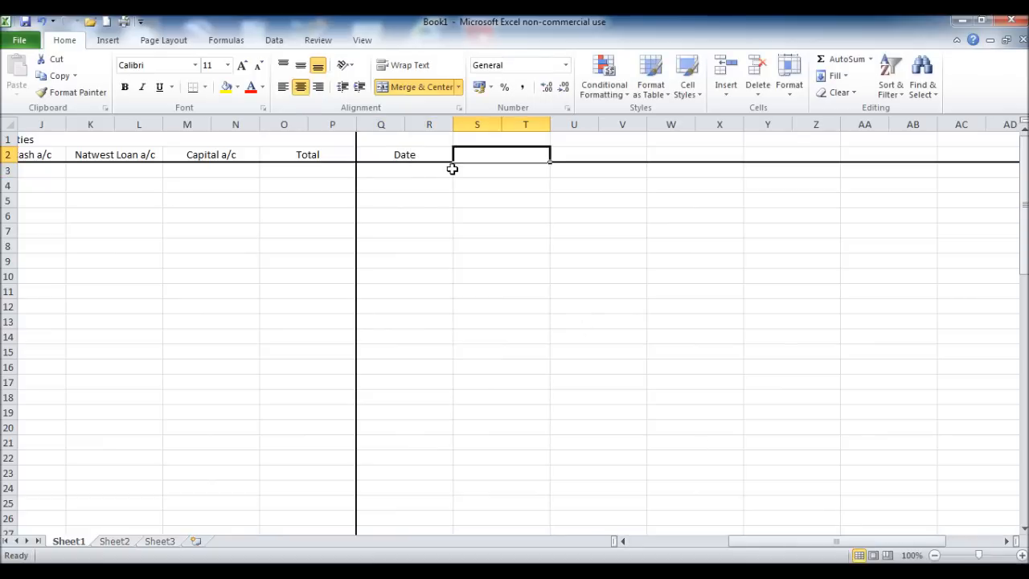
pyautogui.write('Descri')
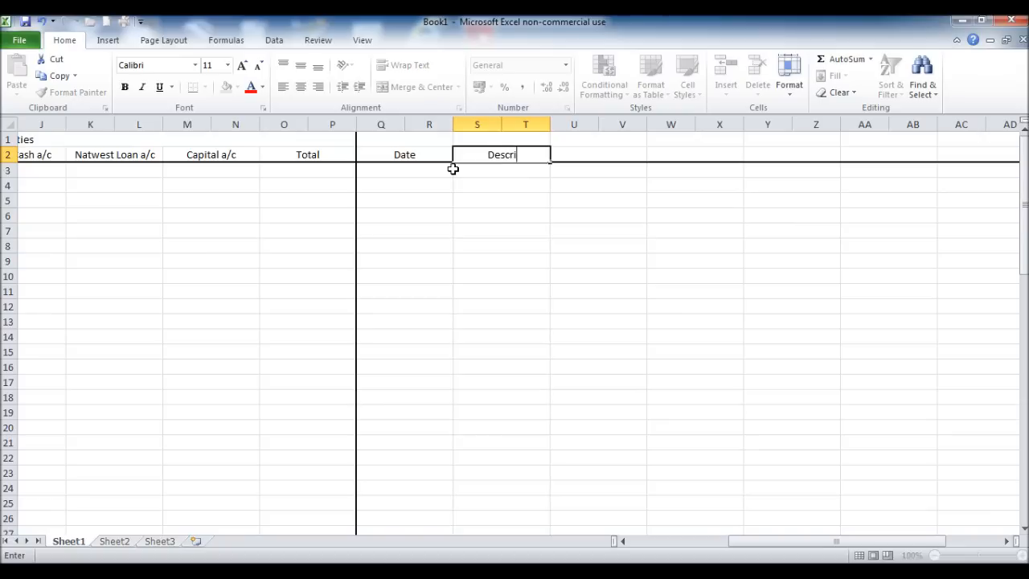
pyautogui.write('ption')
pyautogui.click(598, 154)
pyautogui.write('Bank a/c')
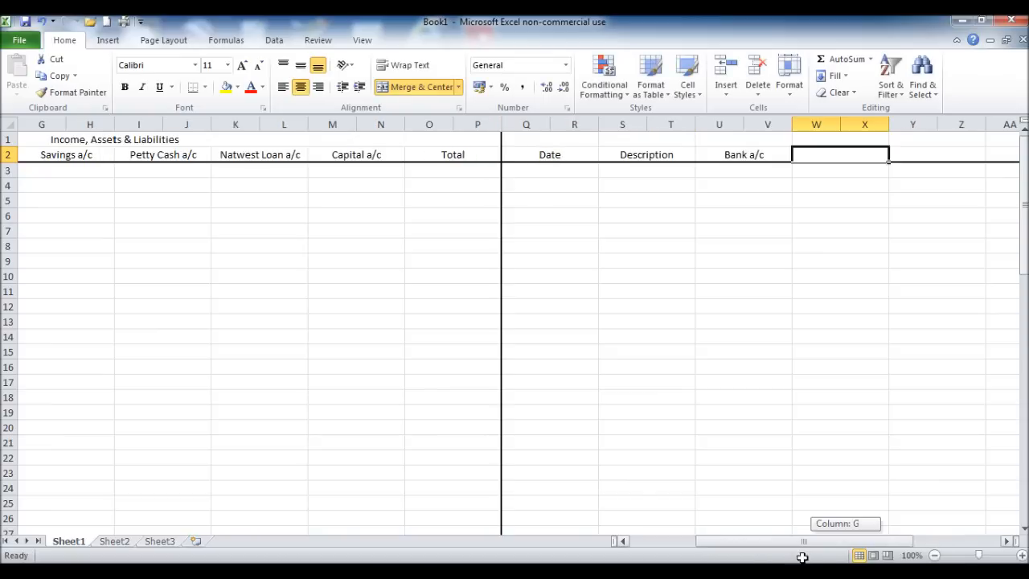
pyautogui.hscroll(3)
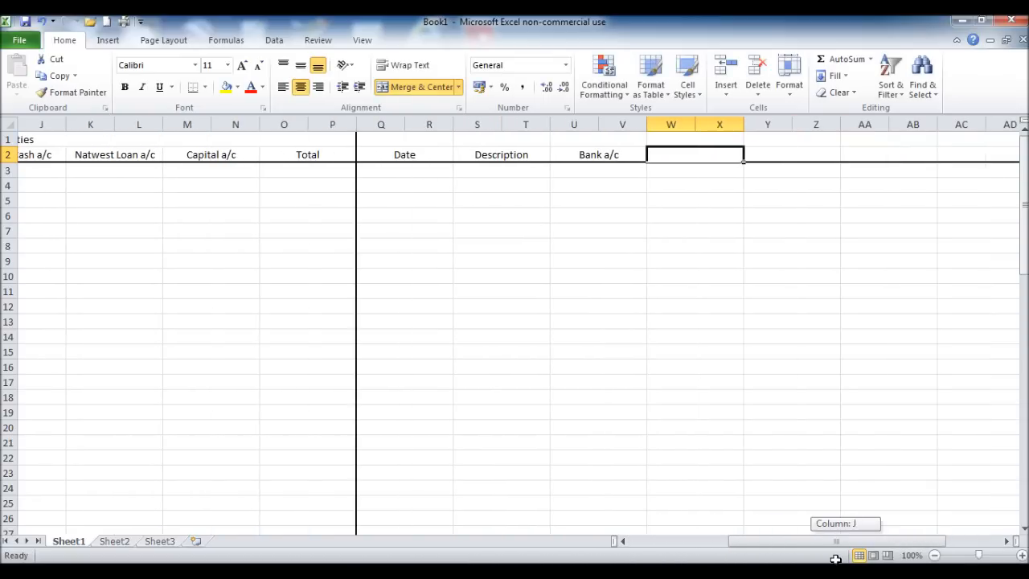
pyautogui.write('Petty cash')
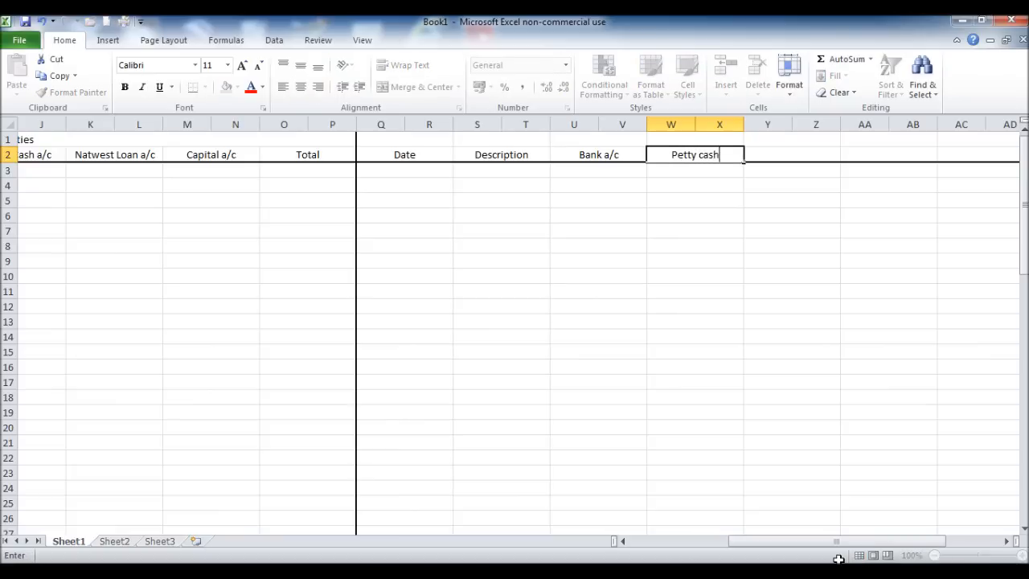
pyautogui.write('a/c')
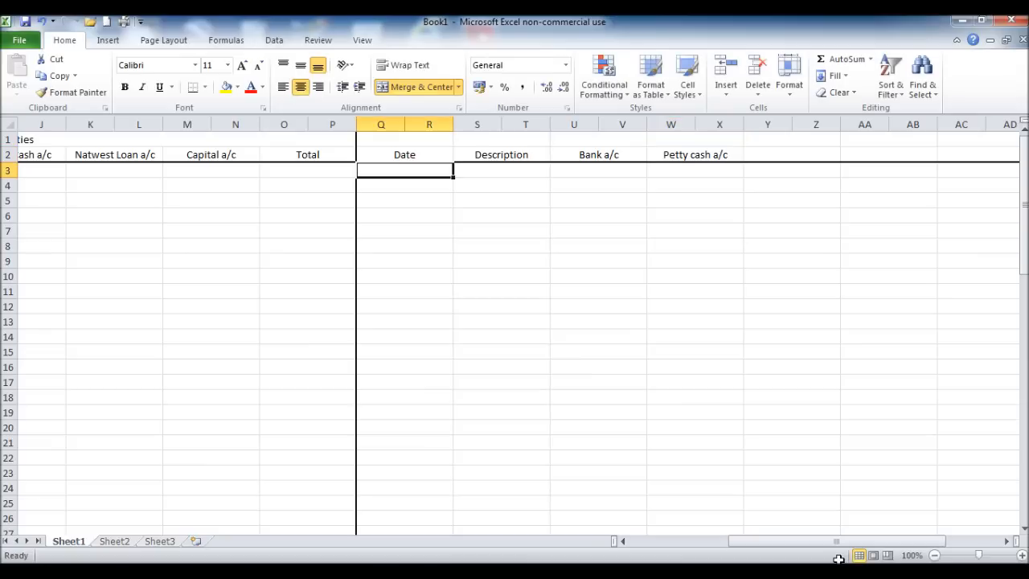
pyautogui.moveTo(688, 142)
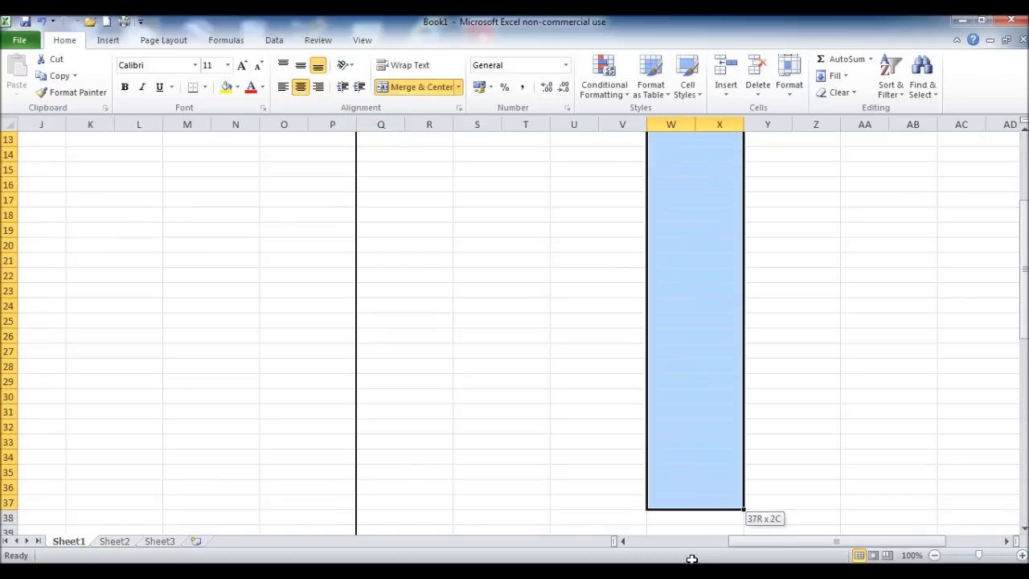
# Apply a thick right border to the column X cells after Petty cash a/c.
pyautogui.scroll(-3)
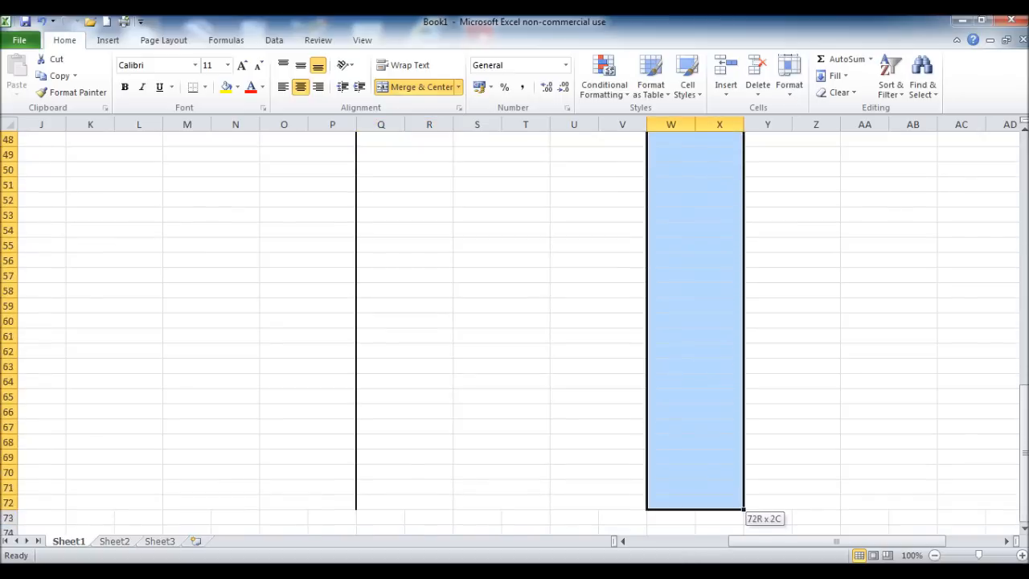
pyautogui.rightClick(695, 322)
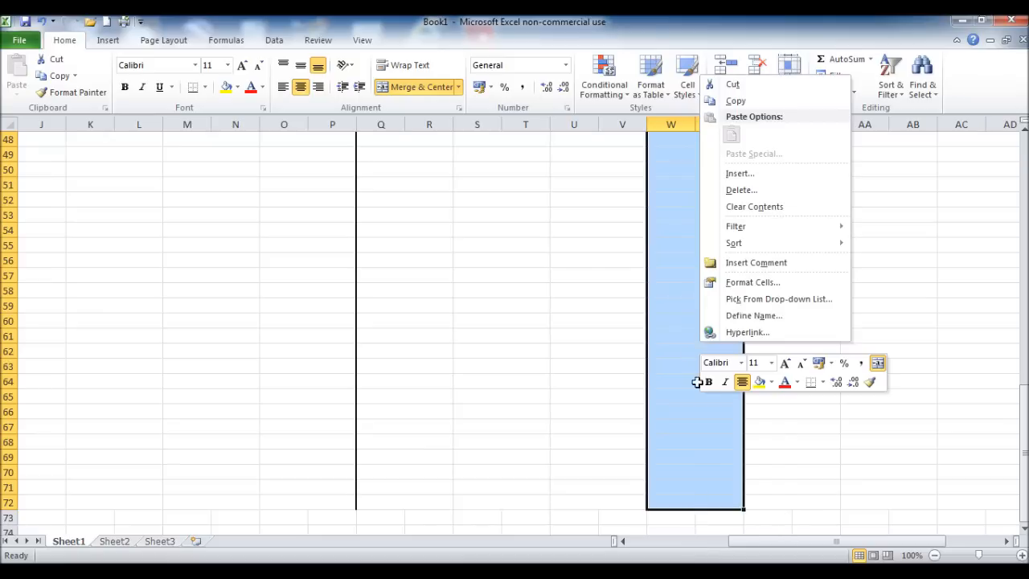
pyautogui.click(753, 281)
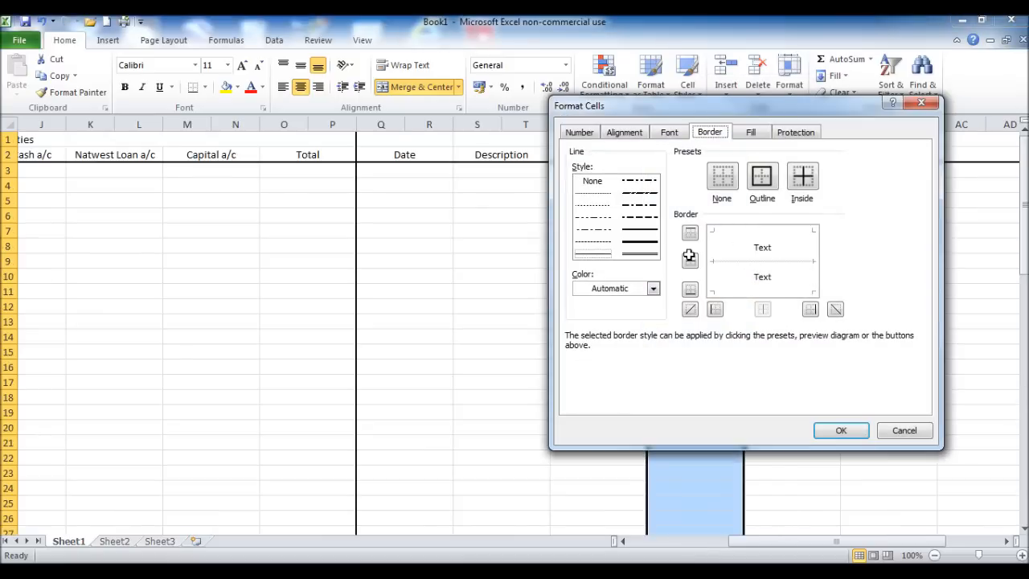
pyautogui.click(810, 308)
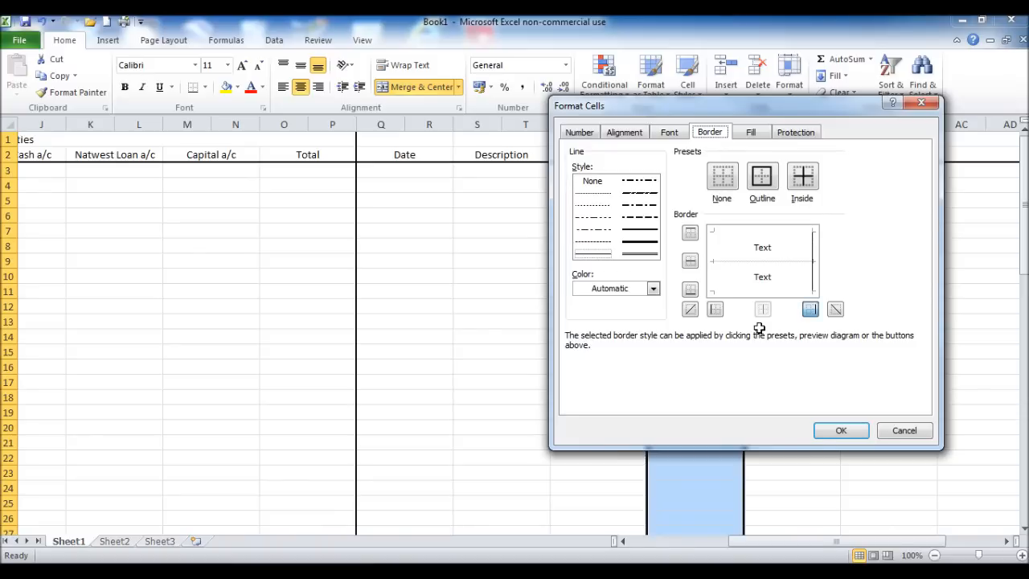
pyautogui.click(841, 430)
pyautogui.write('E')
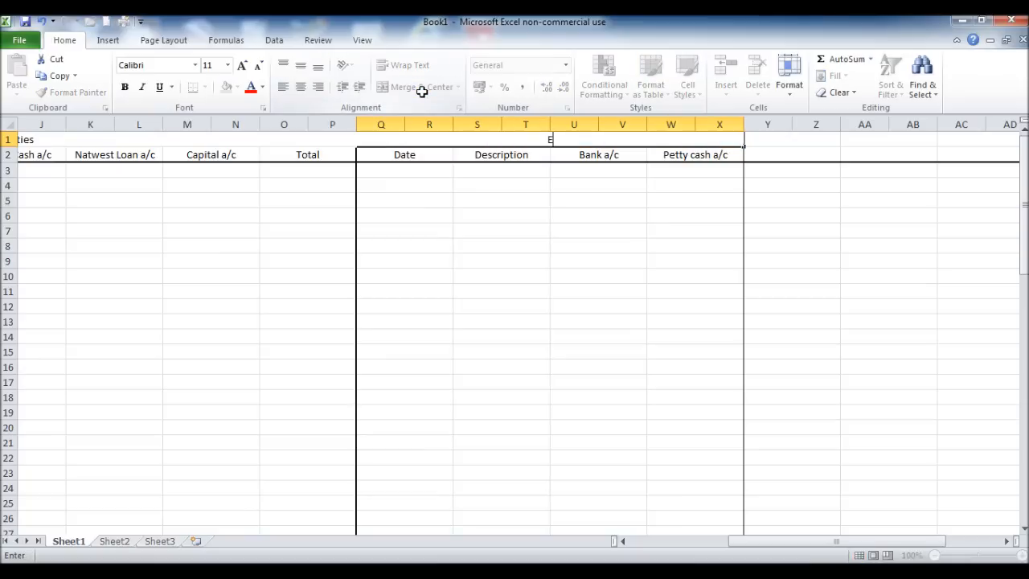
# Enter 'Expenditure' as the title in the merged Q1:X1 cell.
pyautogui.write('xpenditur')
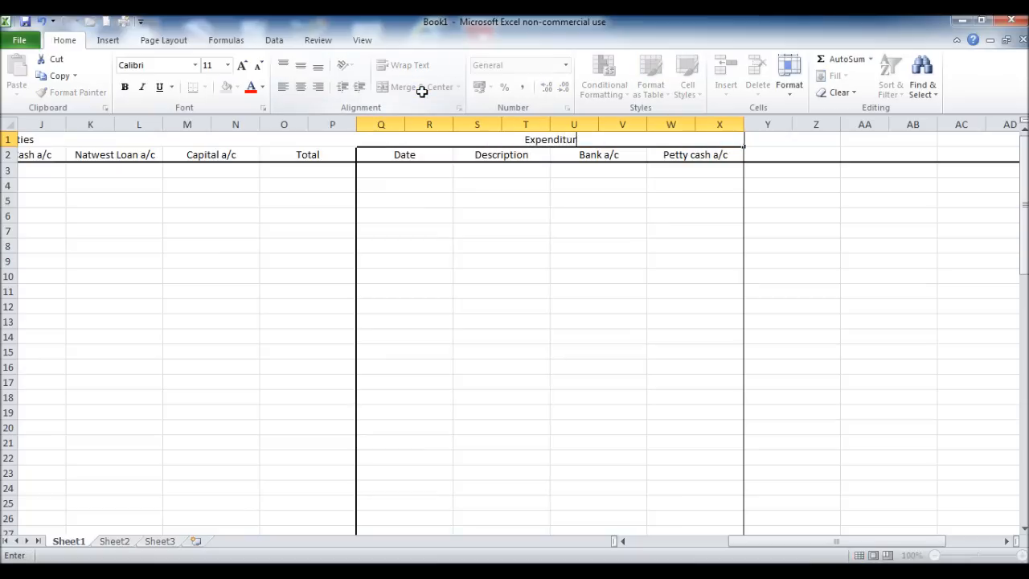
pyautogui.click(412, 87)
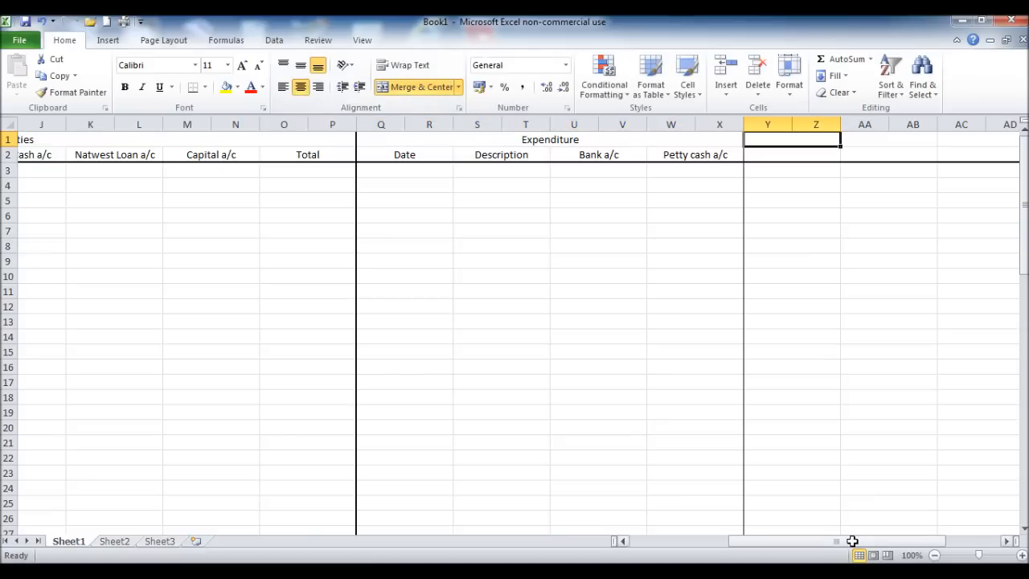
pyautogui.hscroll(3)
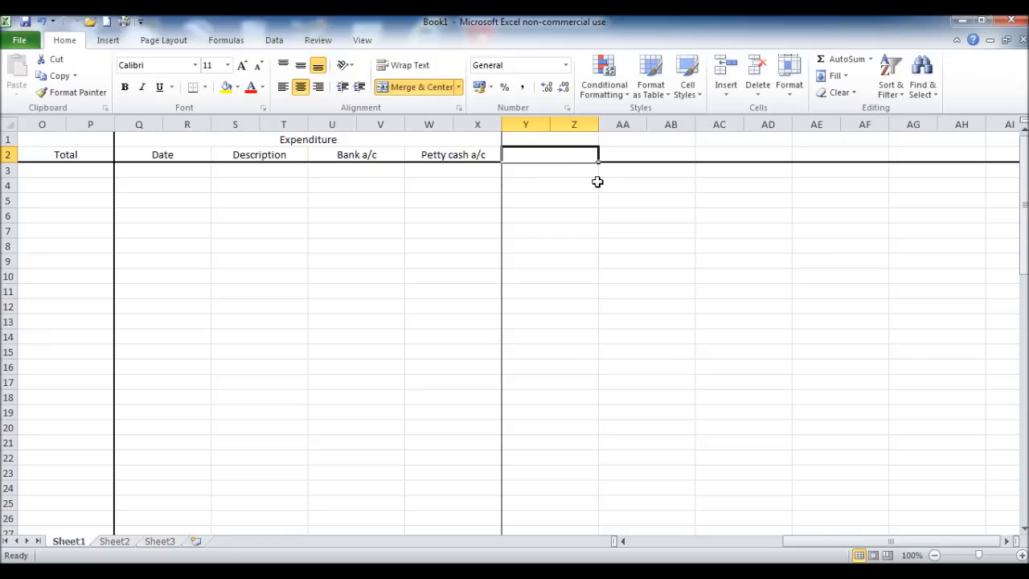
pyautogui.moveTo(599, 189)
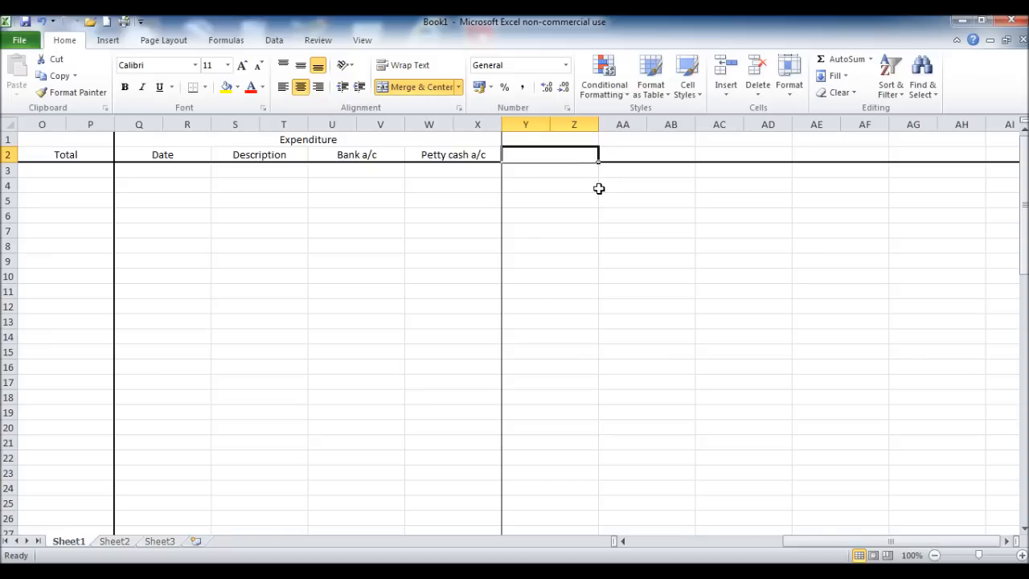
# Type the Products for resale, Fuel, Insurance and Stationery code headings into row 2 from column Y.
pyautogui.write('Products for resale')
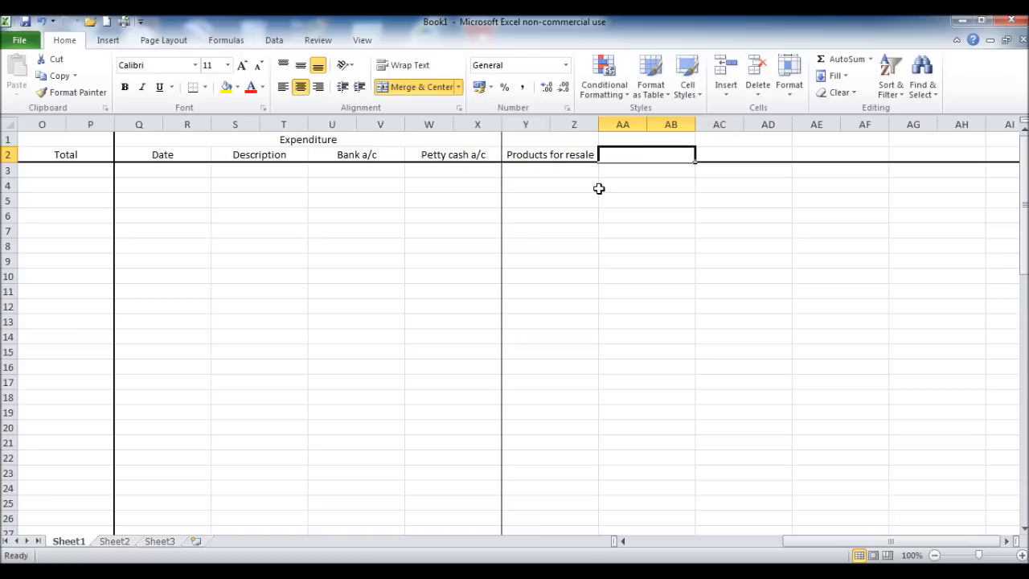
pyautogui.write('Ful')
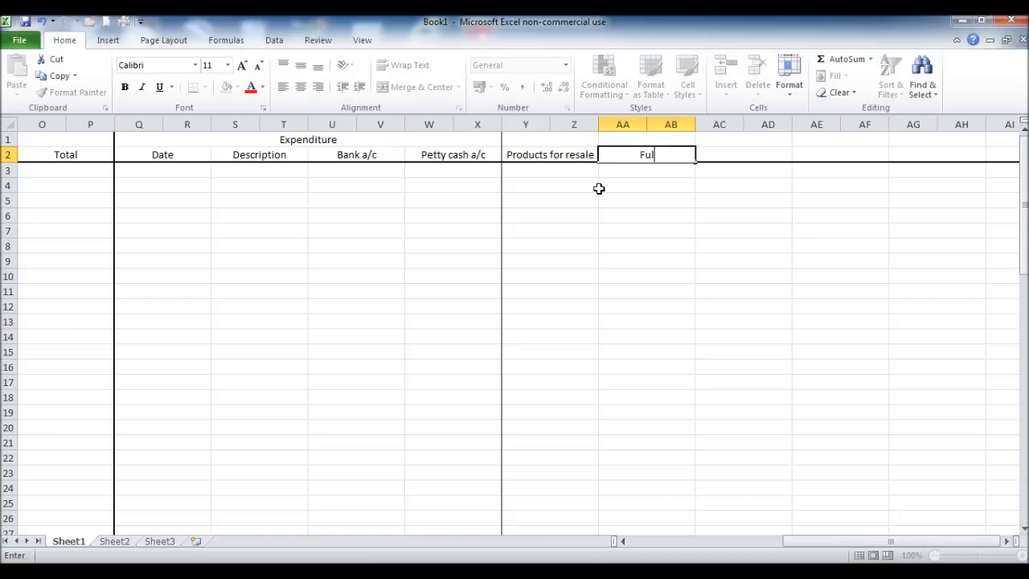
pyautogui.write('Insurance')
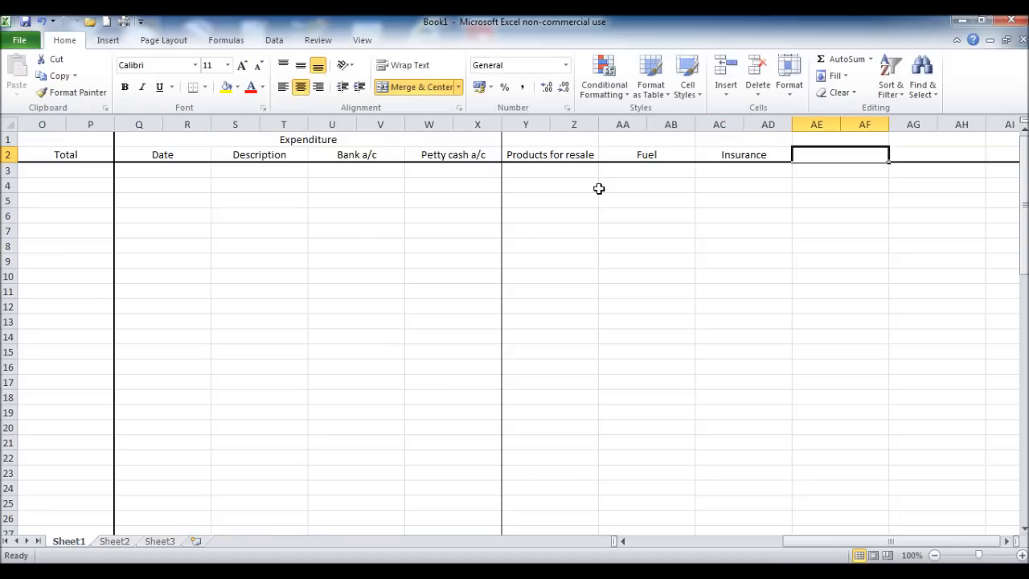
pyautogui.write('Station')
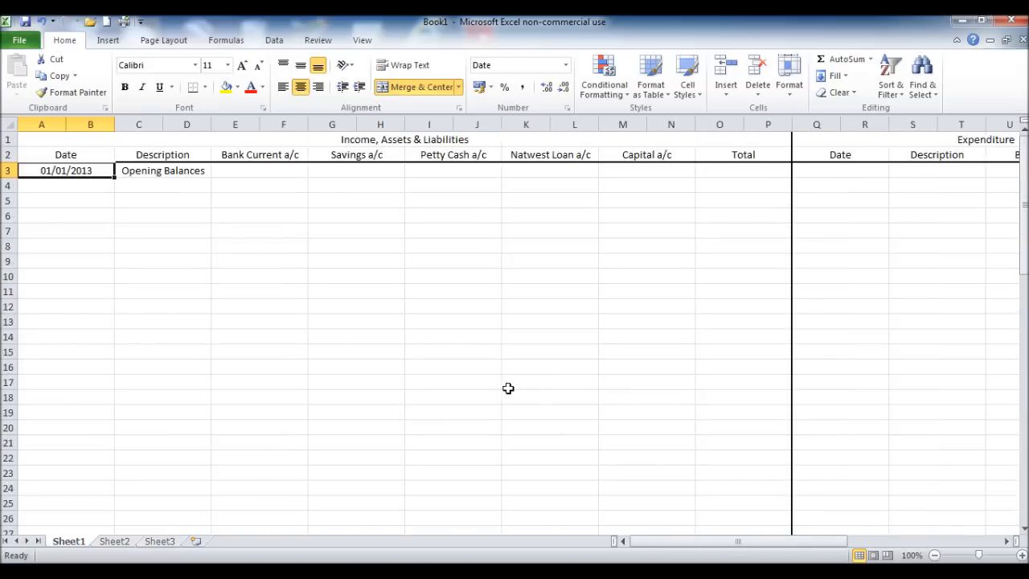
pyautogui.moveTo(50, 418)
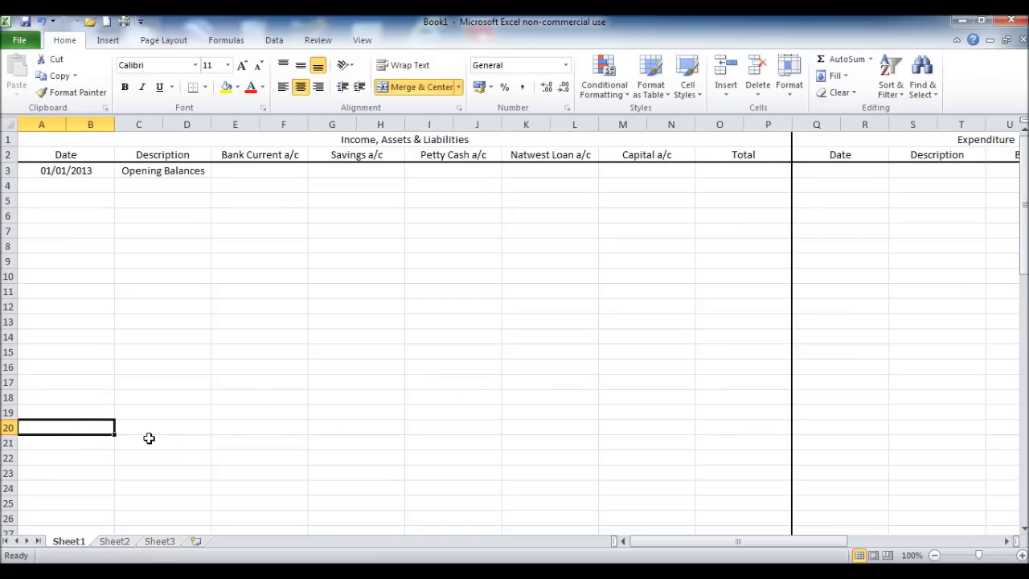
# Enter 31/01/2013 in A20 and 'Closing Balances' in C20.
pyautogui.write('31/01/2013')
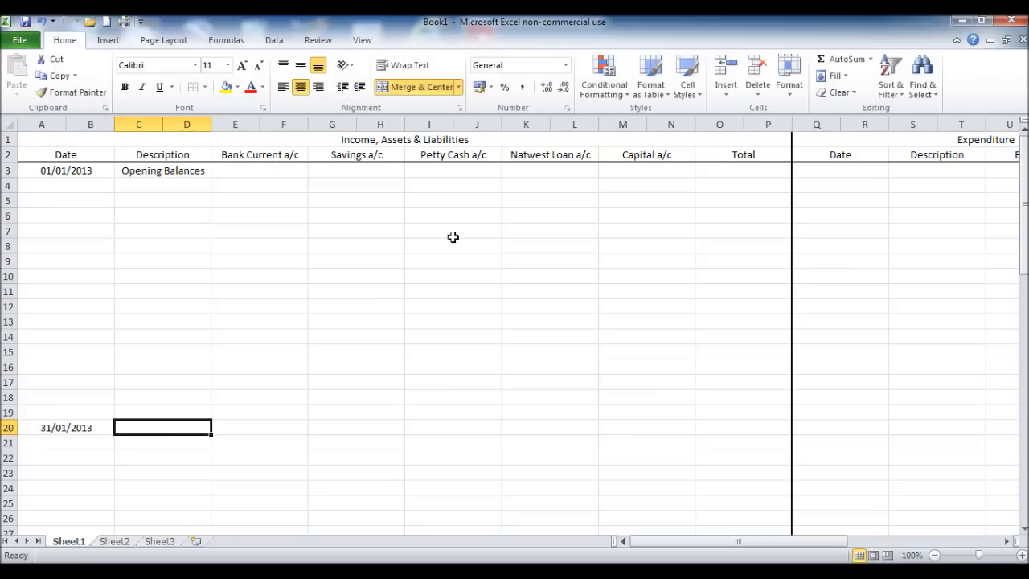
pyautogui.write('Closing B')
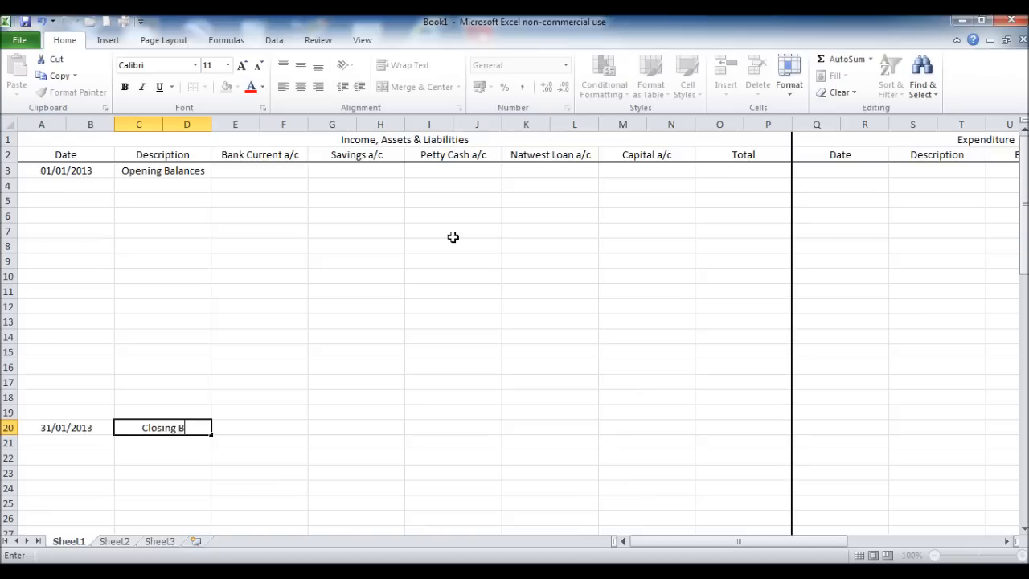
pyautogui.write('alances')
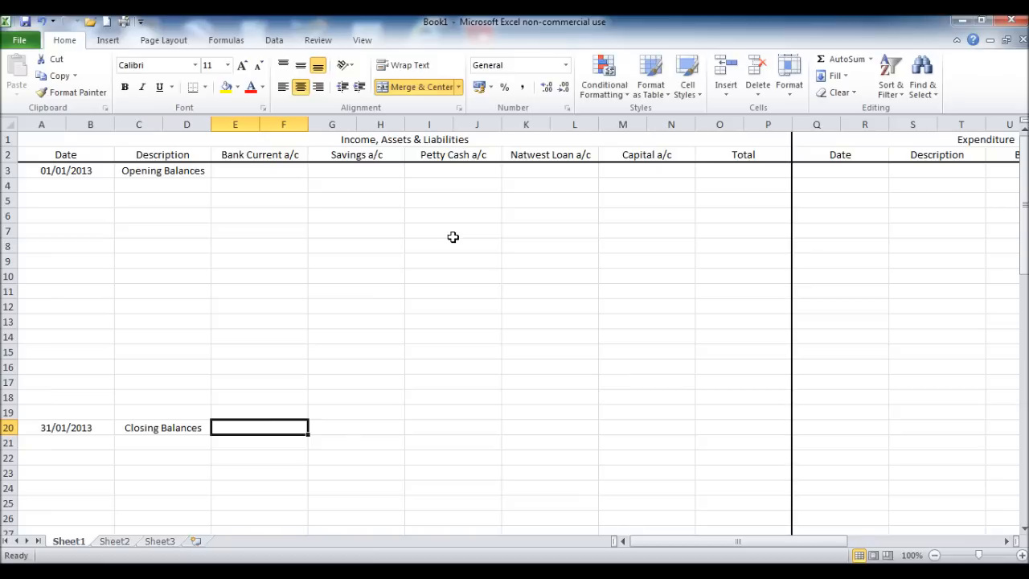
pyautogui.moveTo(136, 398)
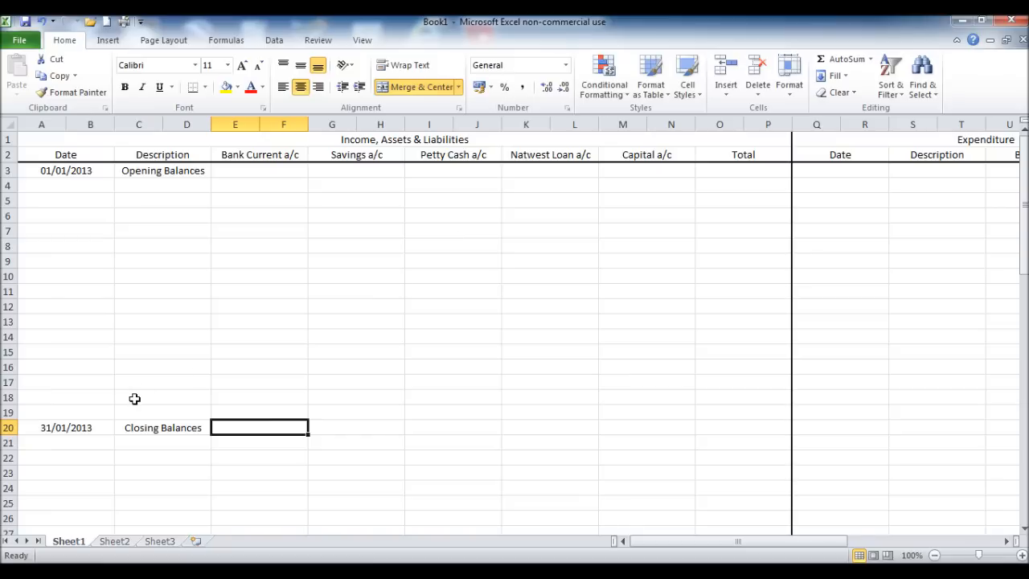
pyautogui.moveTo(65, 421)
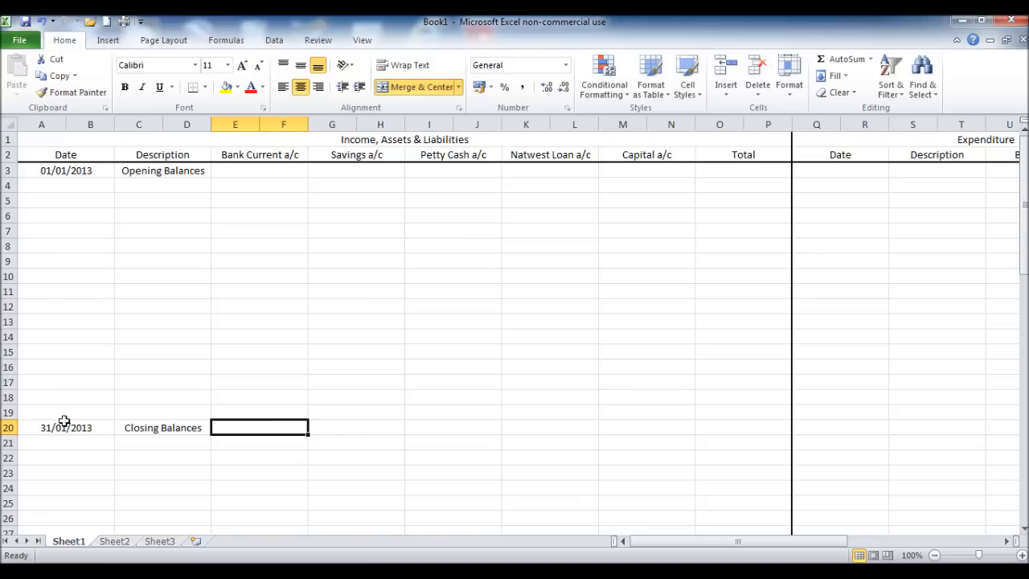
# Give the whole of row 19 a thick bottom border through Format Cells.
pyautogui.click(8, 412)
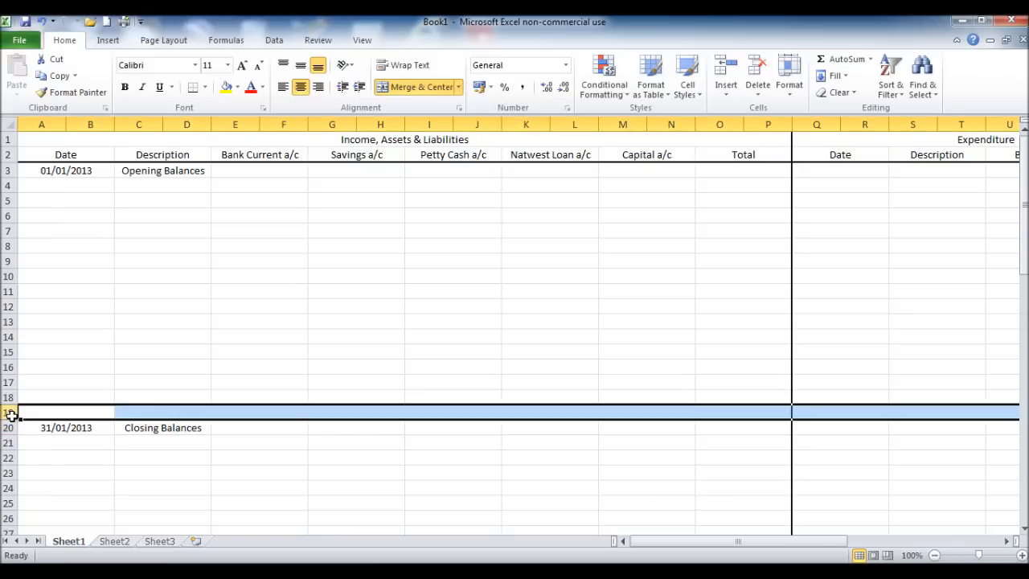
pyautogui.rightClick(12, 412)
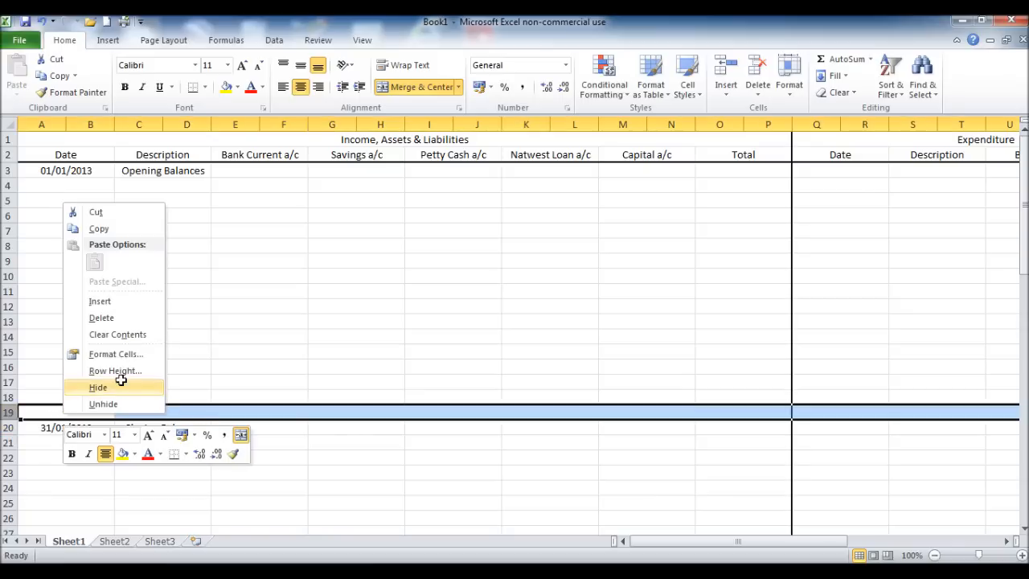
pyautogui.click(115, 353)
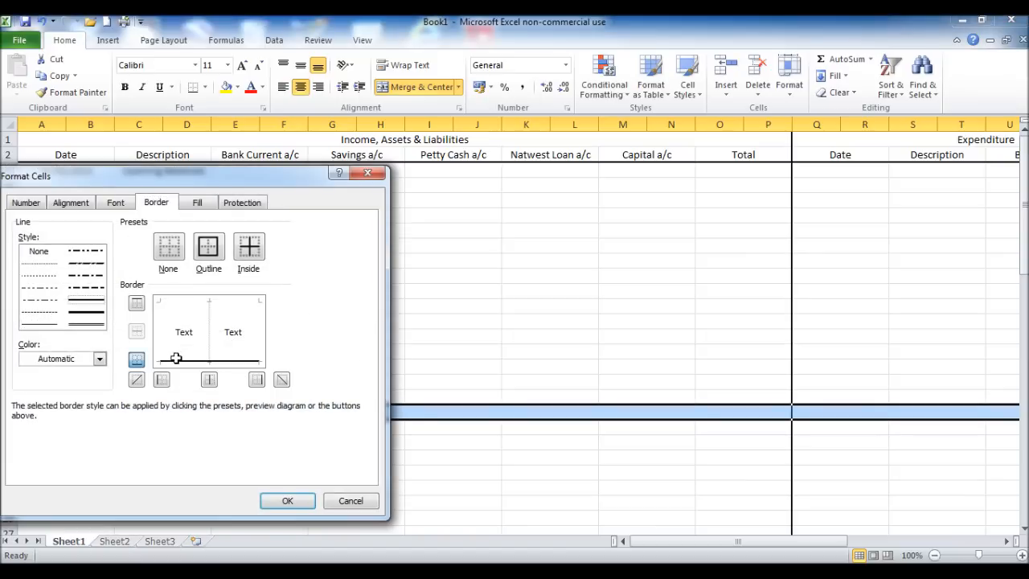
pyautogui.click(287, 500)
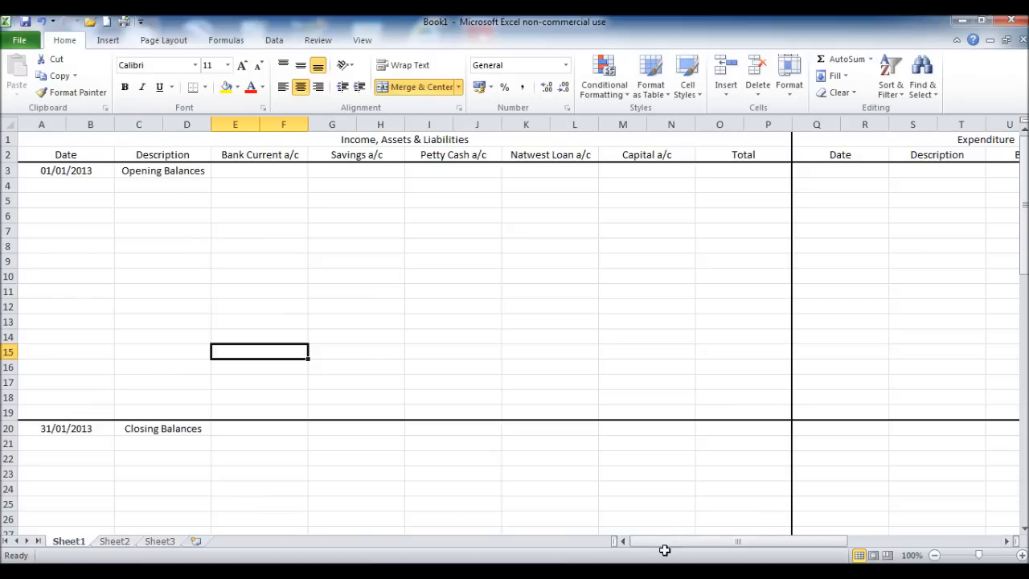
pyautogui.click(453, 351)
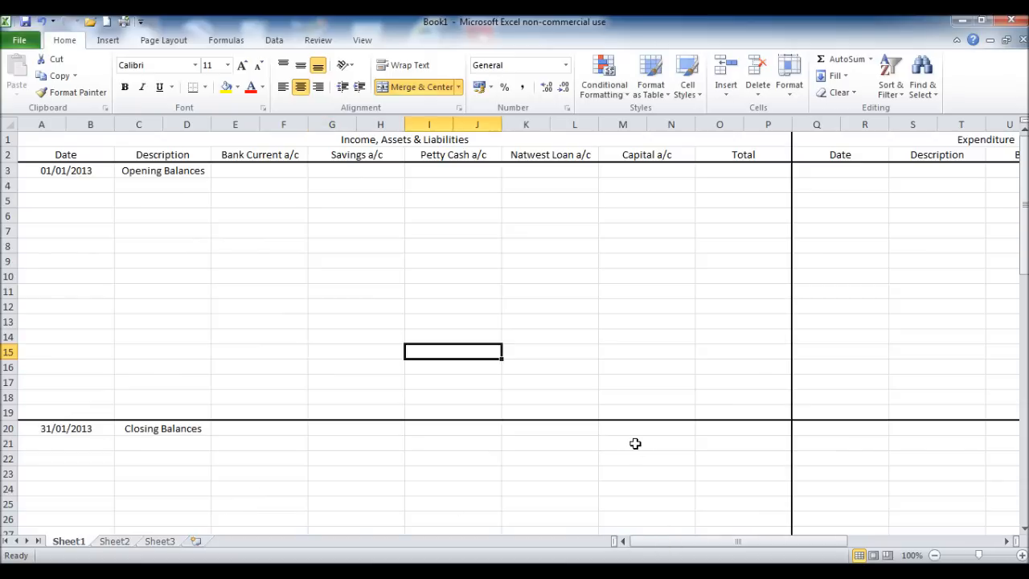
pyautogui.hscroll(3)
pyautogui.write('Expendi')
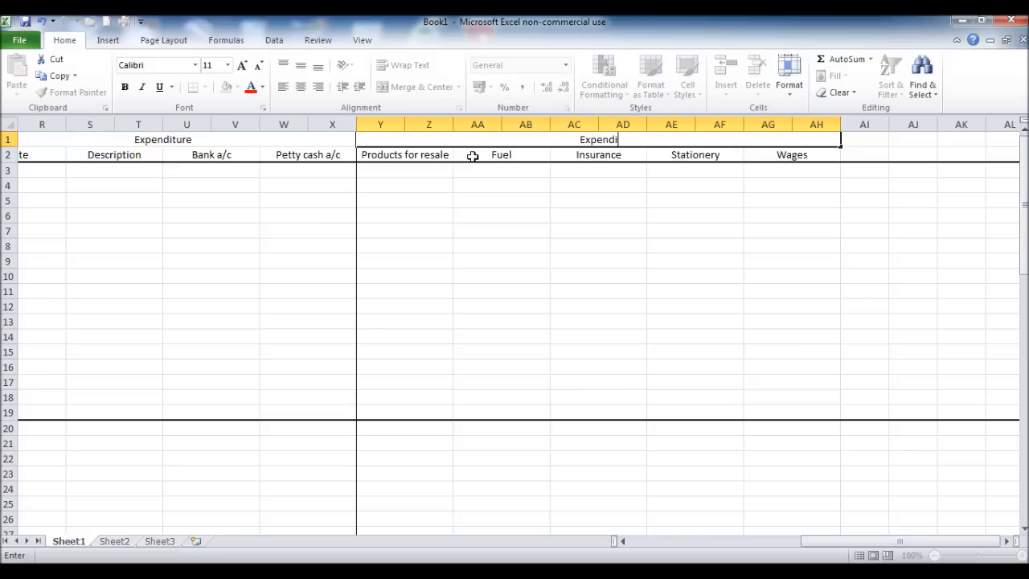
# Title merged cells Y1:AH1 'Expenditure Codes', then return the view to column A.
pyautogui.write('ture')
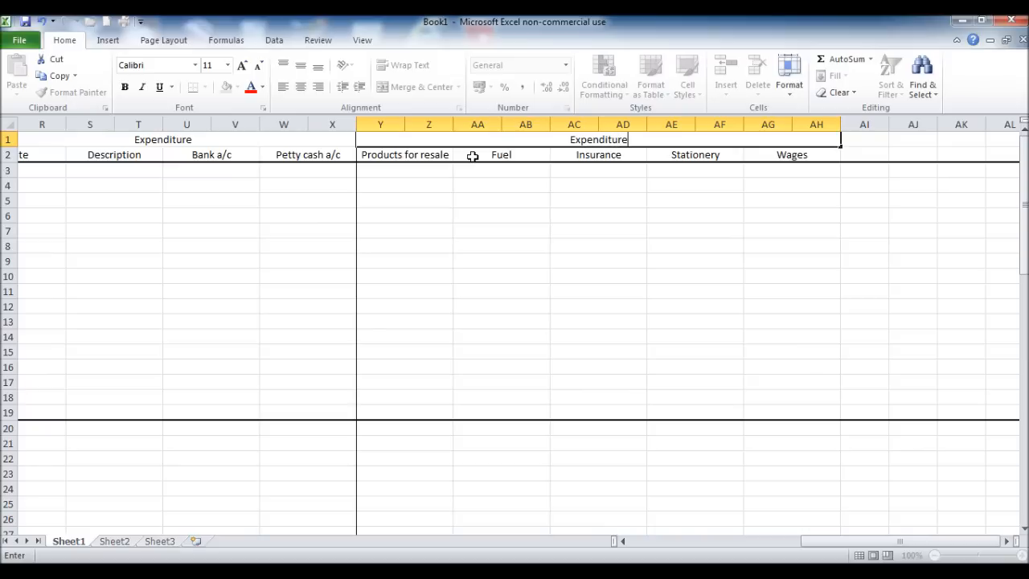
pyautogui.write('Codes')
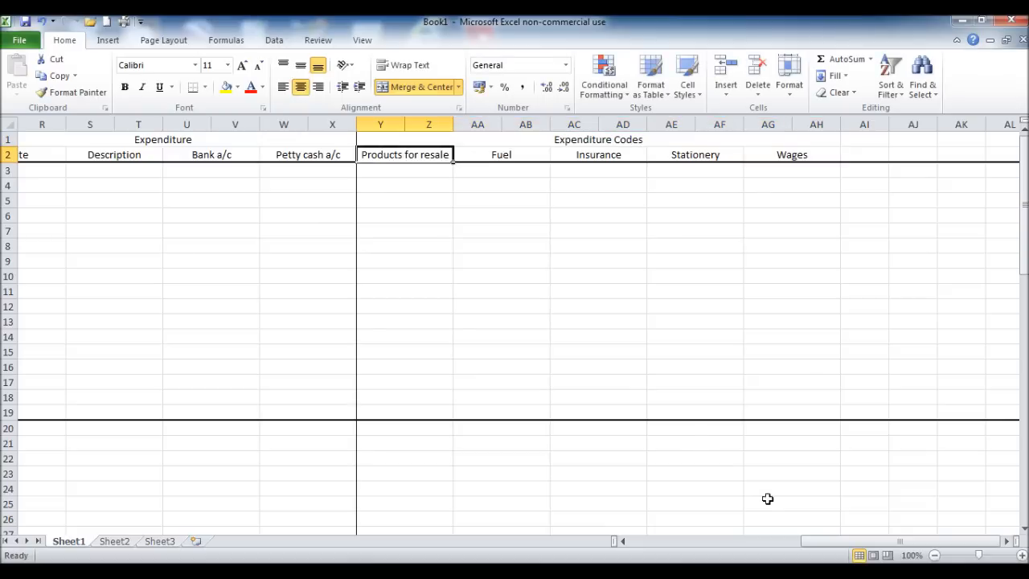
pyautogui.moveTo(899, 540); pyautogui.dragTo(762, 540)
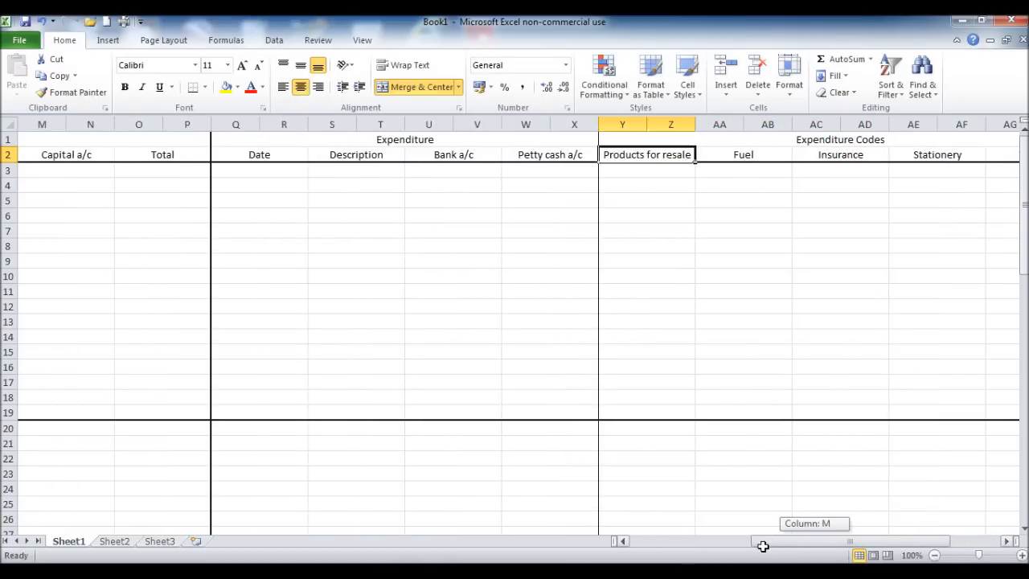
pyautogui.hscroll(-3)
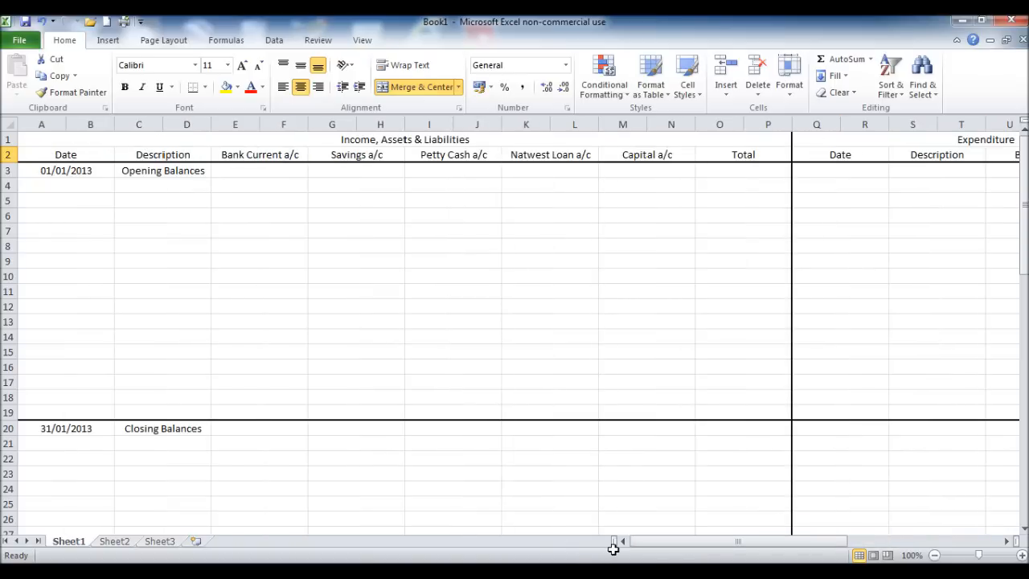
pyautogui.moveTo(577, 520)
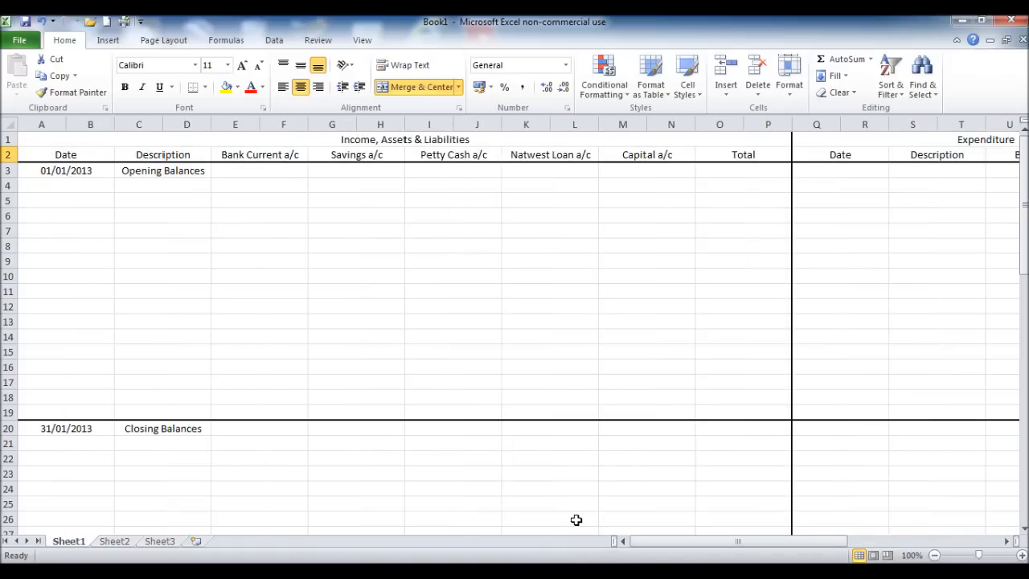